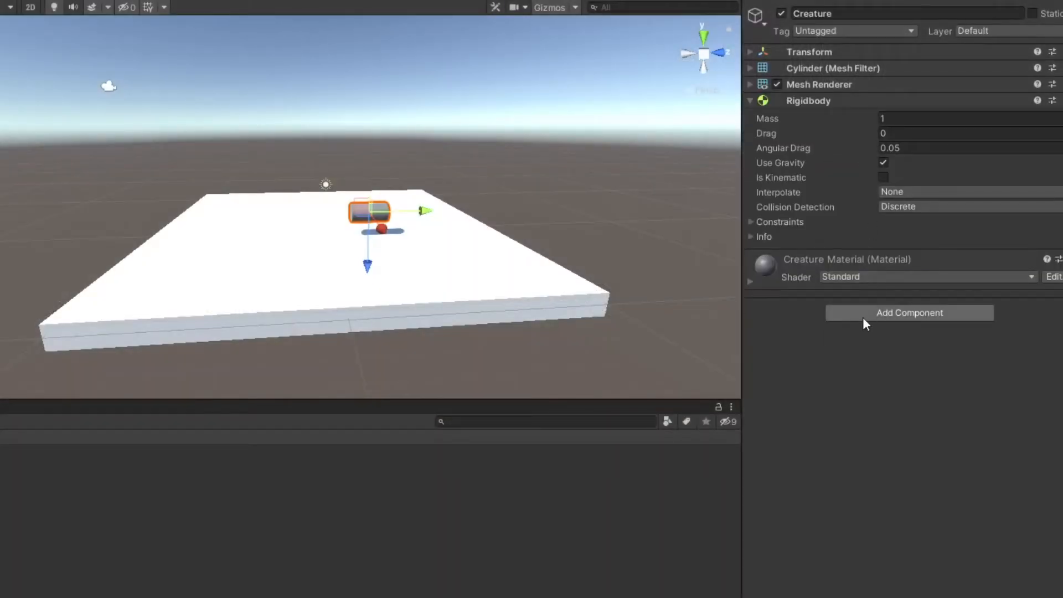
# Create a C# script named CreatureMovementController in the Project assets and open it in Visual Studio
pyautogui.click(909, 312)
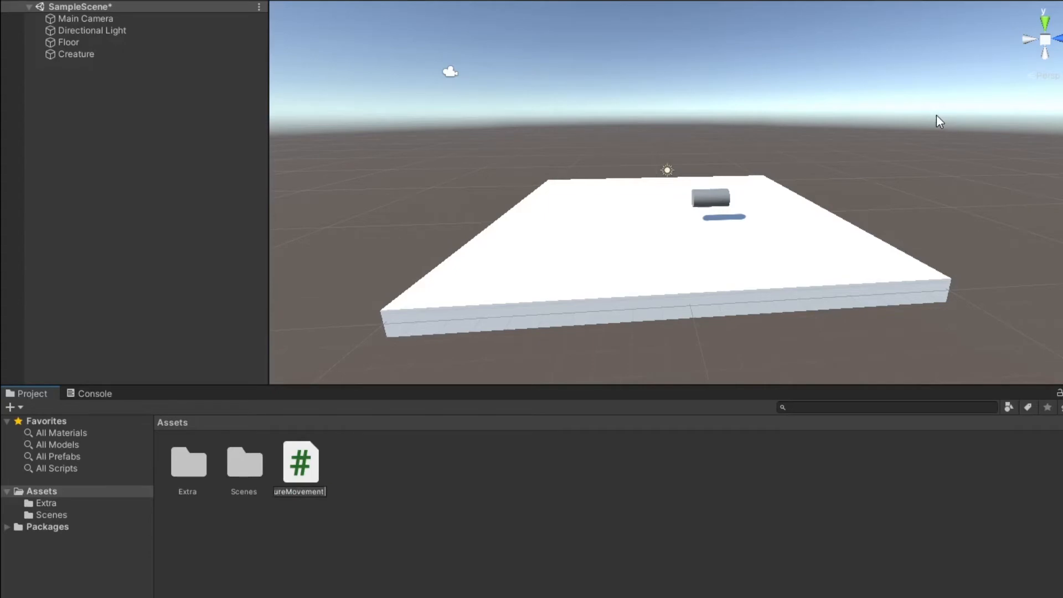
pyautogui.press('enter')
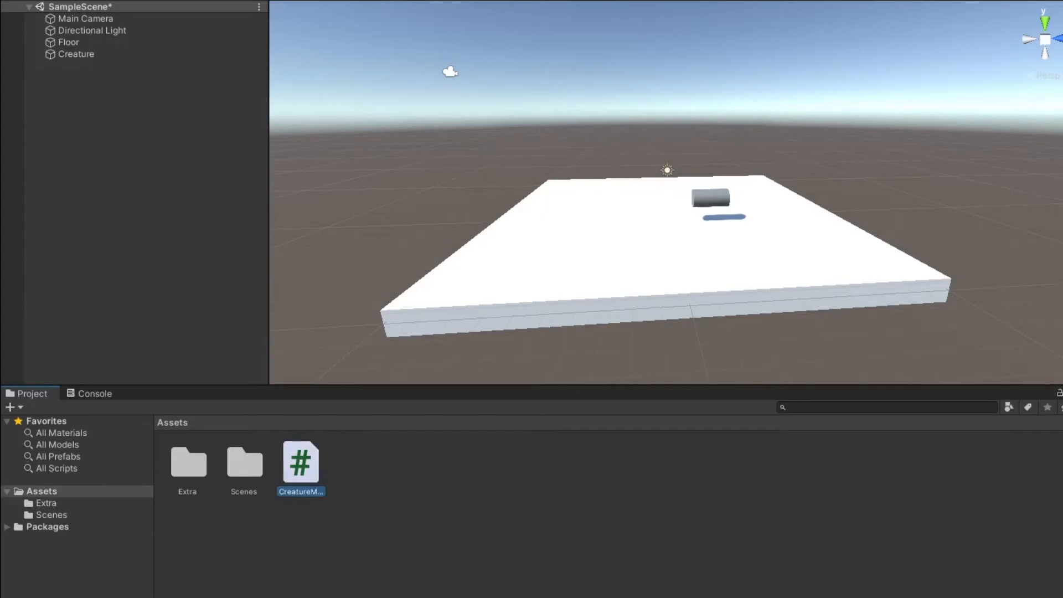
pyautogui.doubleClick(300, 463)
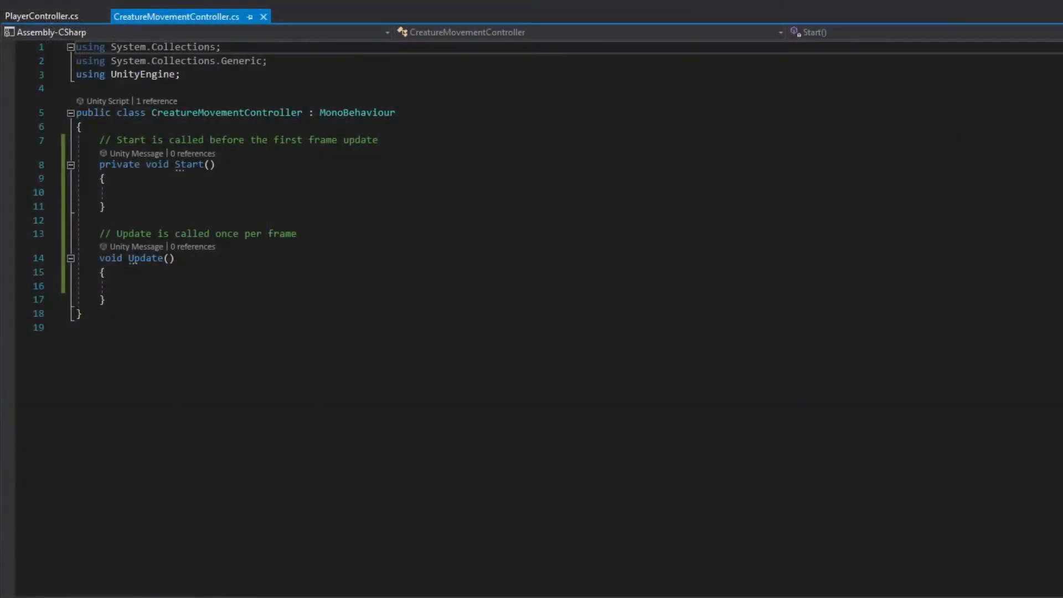
# Delete the Start method and its comment from the new script
pyautogui.moveTo(100, 140); pyautogui.dragTo(105, 207)
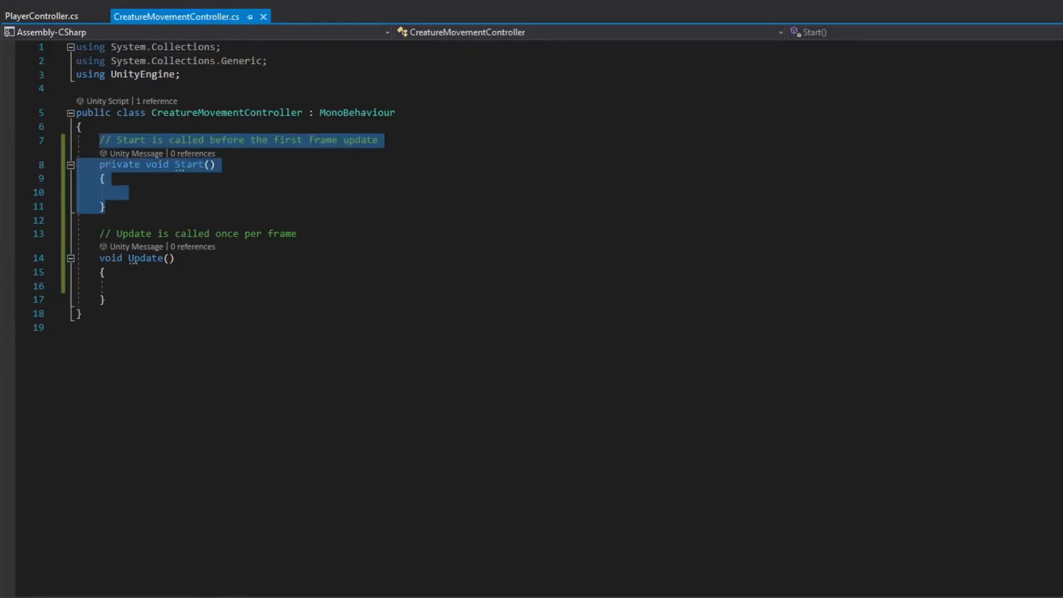
pyautogui.press('Delete')
pyautogui.write('Fixed')
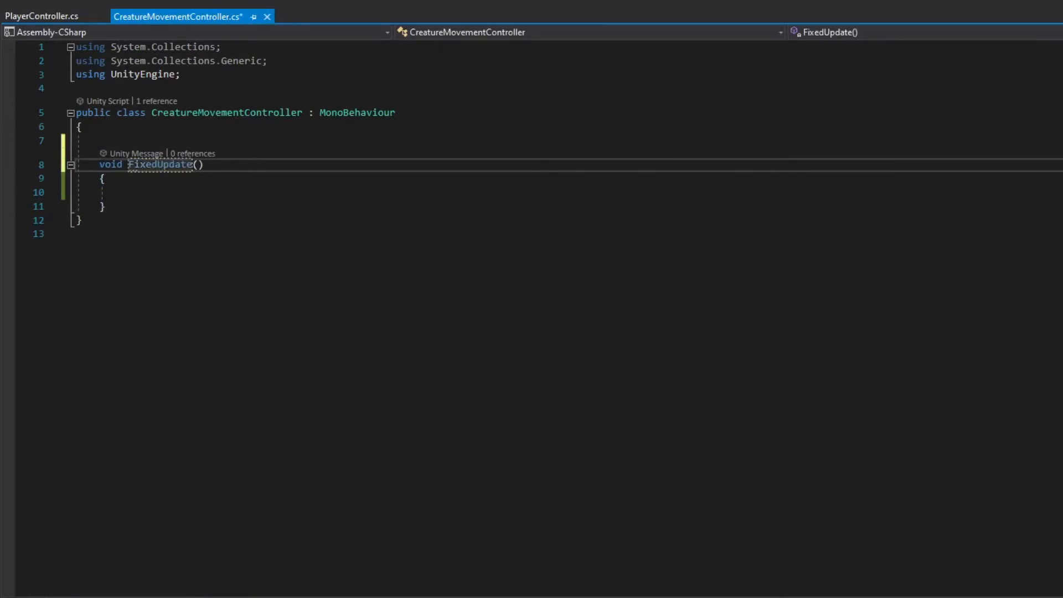
# Declare public fields Rigidbody rb, Quaternion targetDirection and float targetSpeed
pyautogui.write('public')
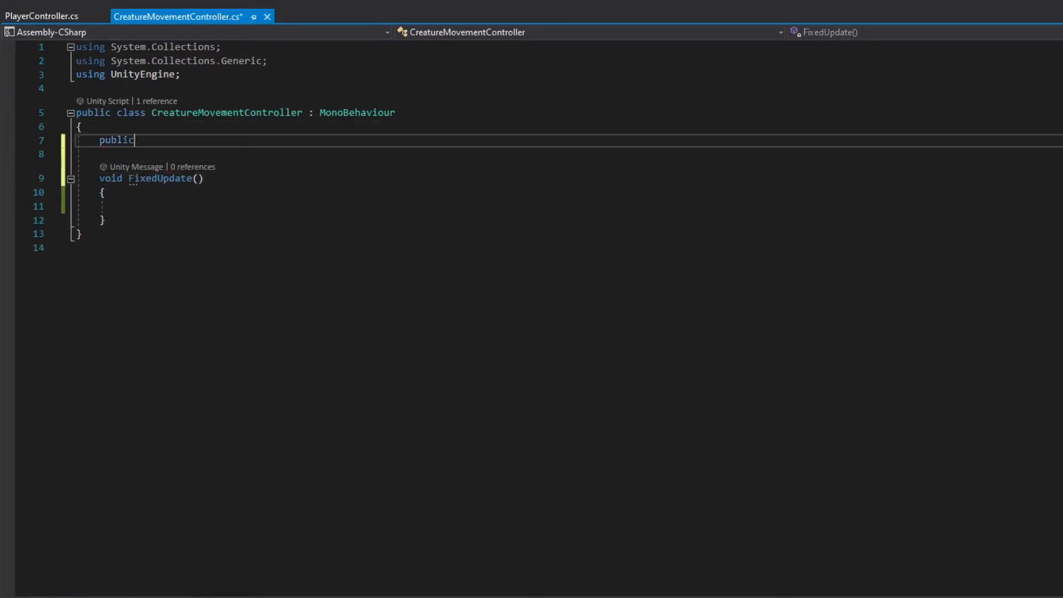
pyautogui.write('Rigidbody rb;')
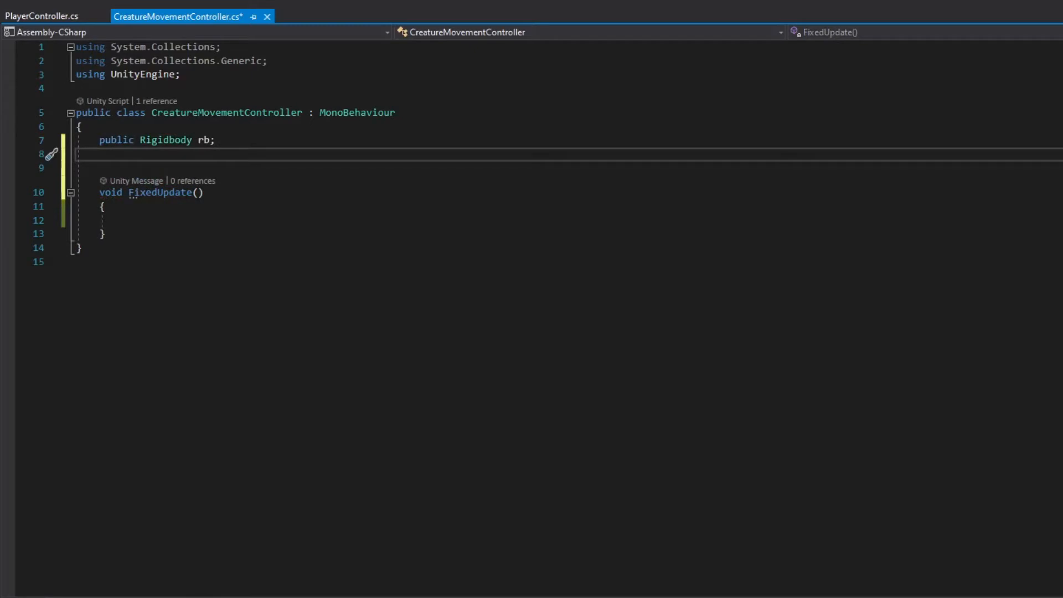
pyautogui.write('public Quat')
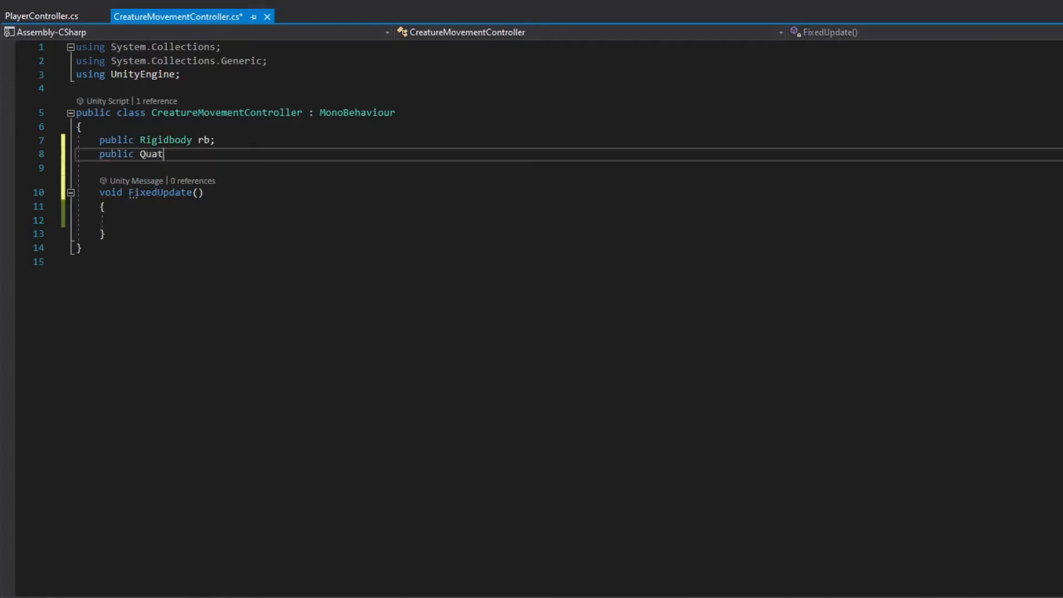
pyautogui.write('ernion targetDirection;')
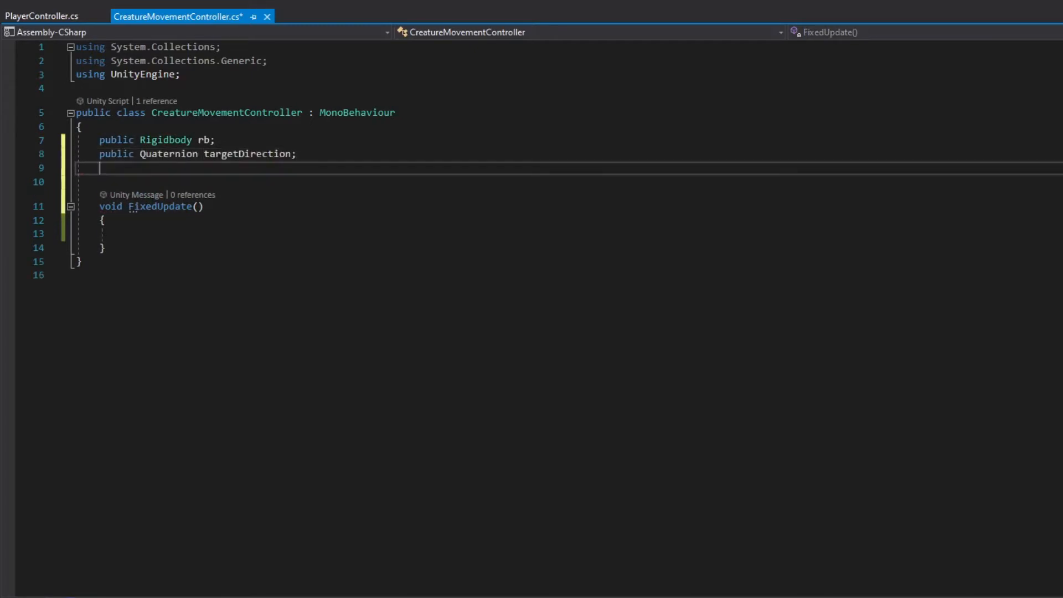
pyautogui.write('public float targetSpe')
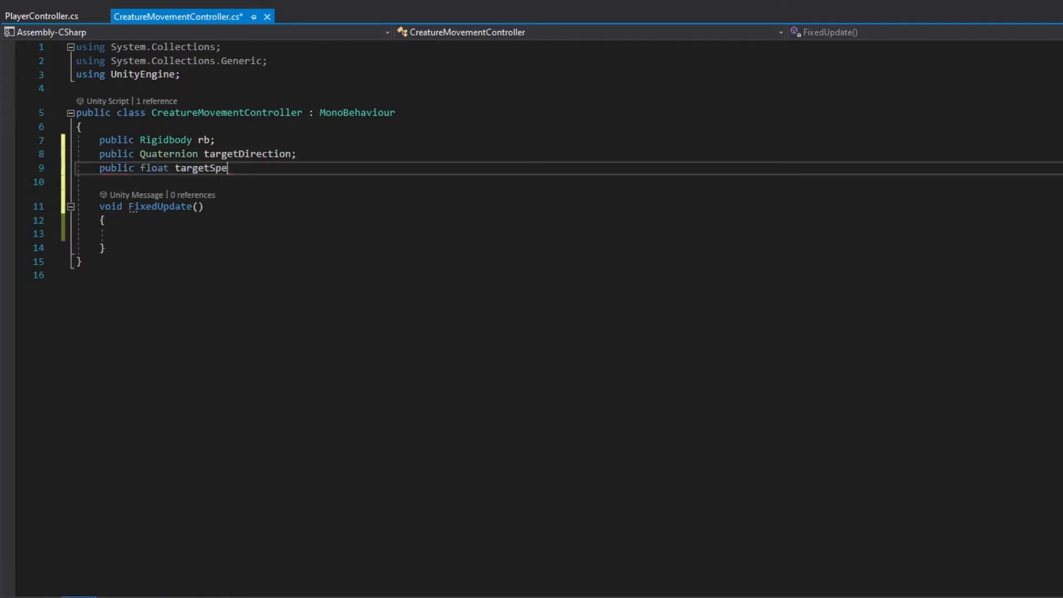
pyautogui.write('ed;')
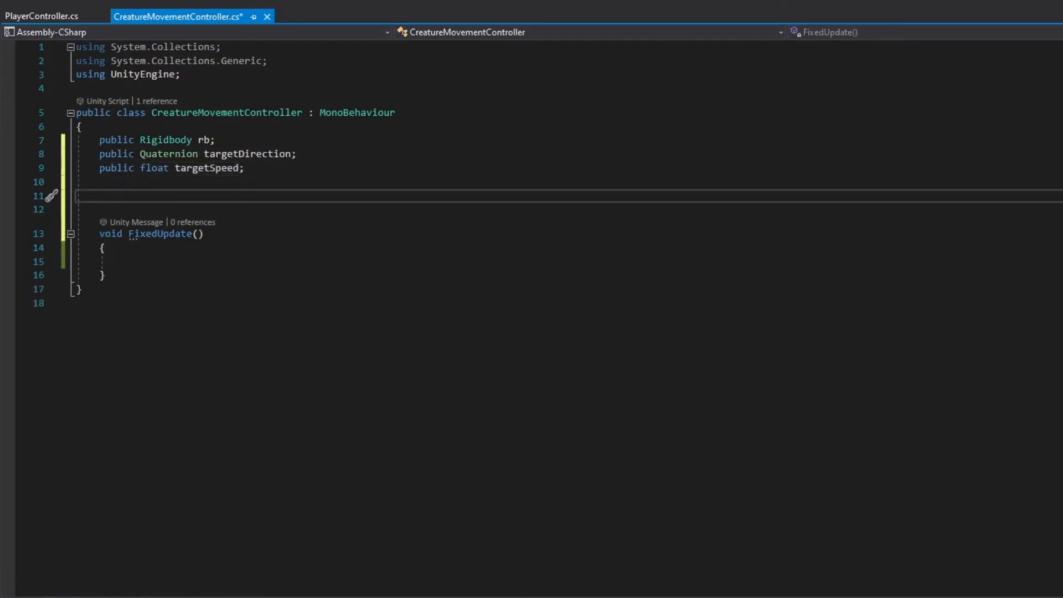
# Declare speedInterpolationStrength = 5f and rotationInterpolationStrength = 100f, and begin a '// Calculate' comment in FixedUpdate
pyautogui.write('public float speedInterpolationStre')
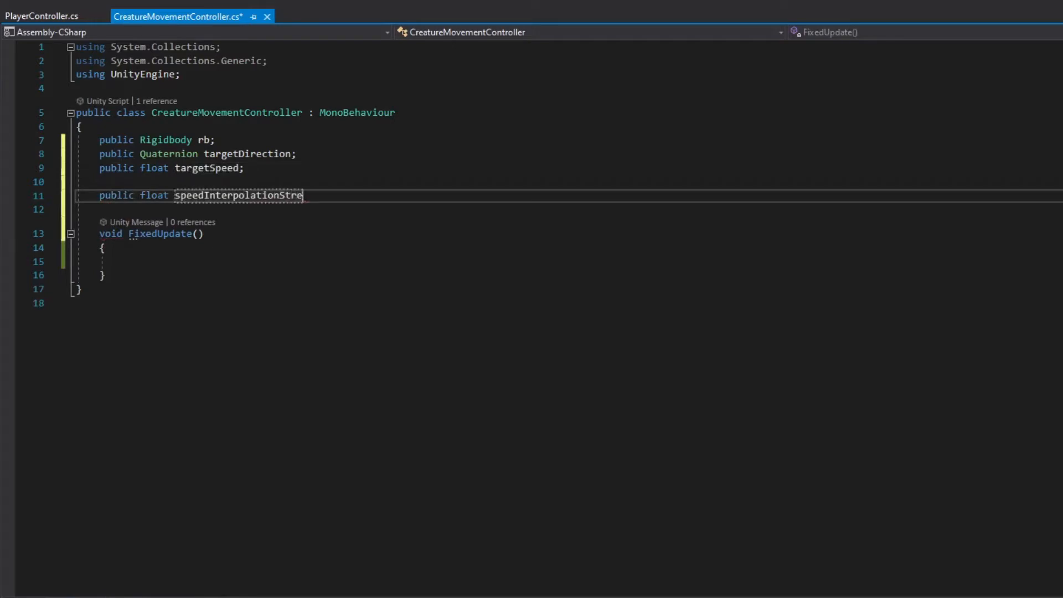
pyautogui.write('ngth = 5f;')
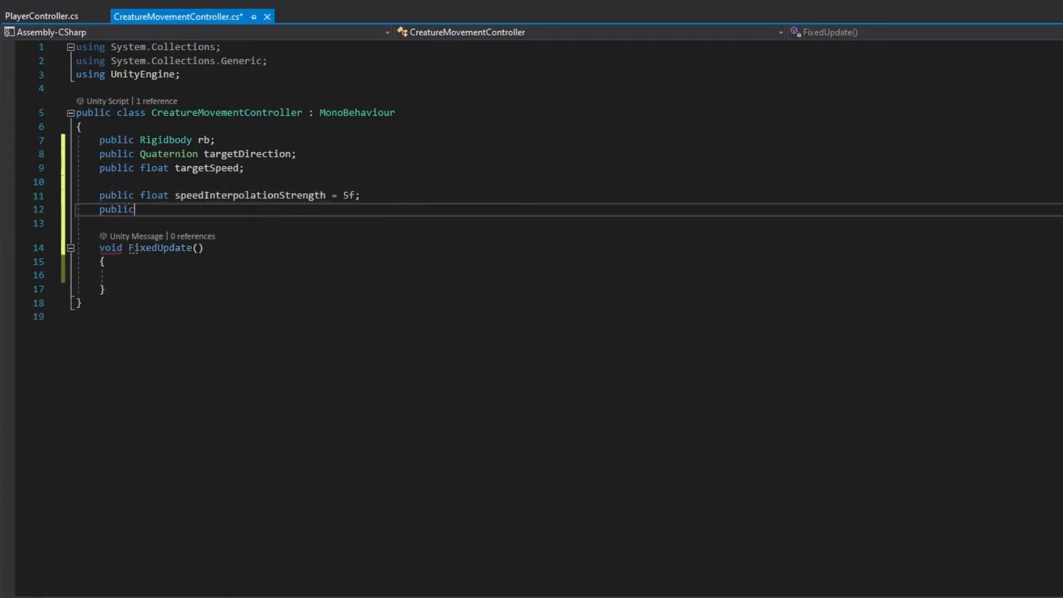
pyautogui.write('float rotationInterpolati')
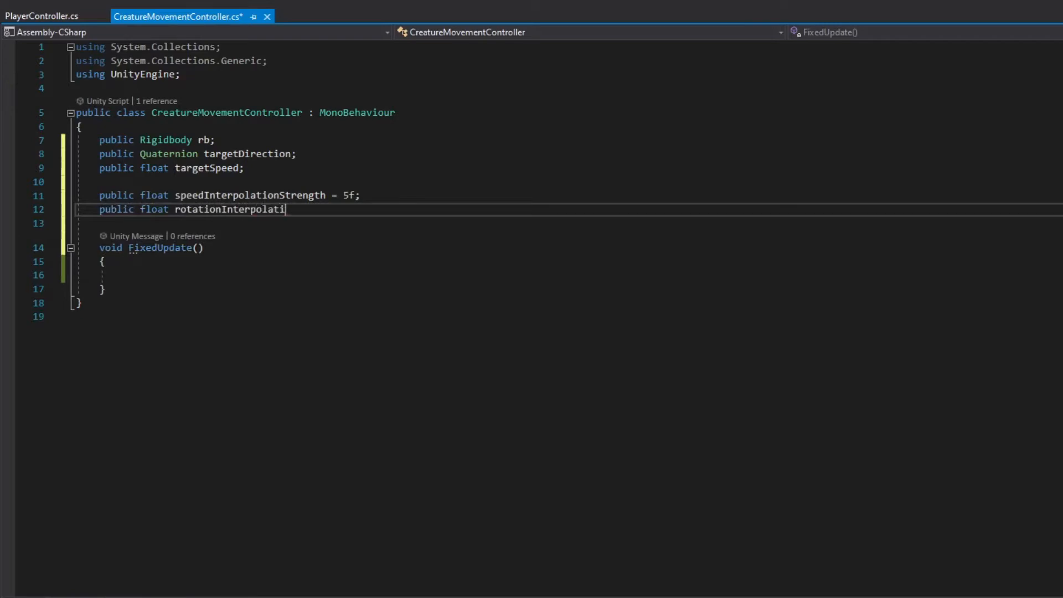
pyautogui.write('onStrength = 100f;')
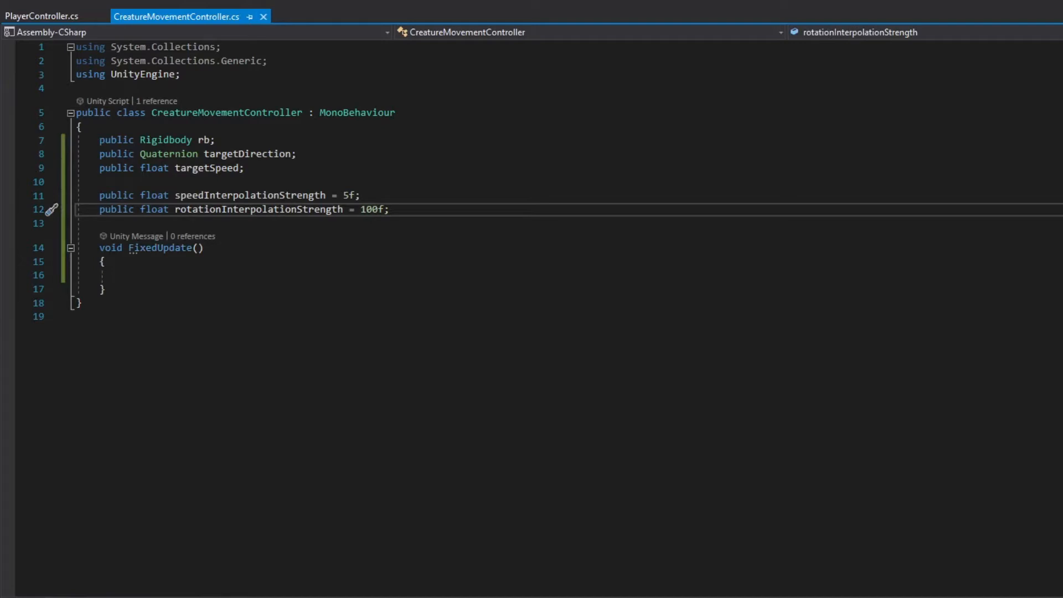
pyautogui.write('// Calculate')
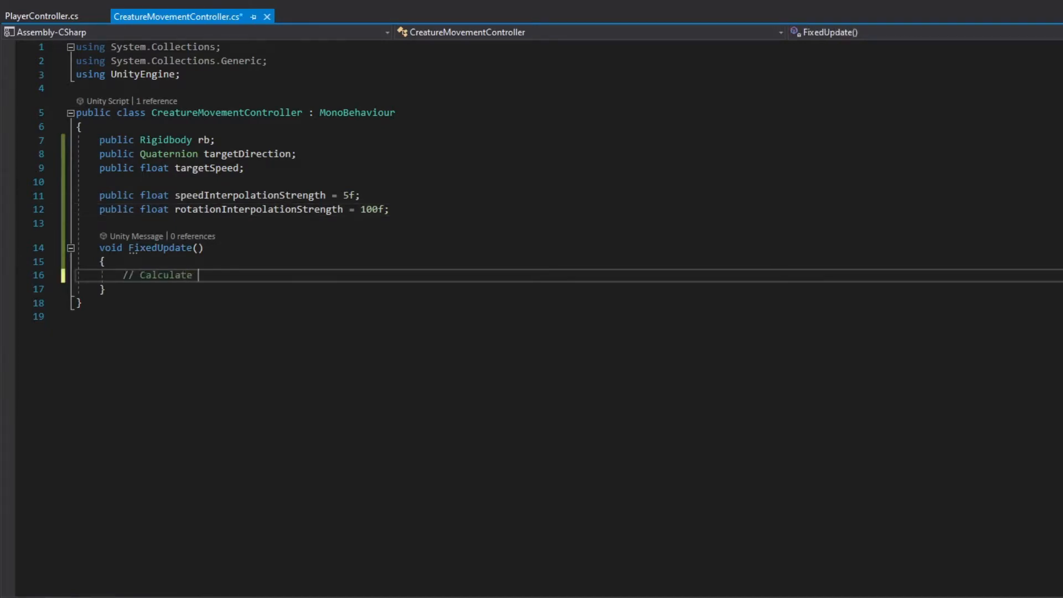
# Comment the rotation logic, declare nextRotation, and compute angularVelSpeed from rotationInterpolationStrength, the angle to targetDirection and fixedDeltaTime
pyautogui.write('angular speed and use to construct a new quaternion based off the old rotation')
pyautogui.write("// Don't update rotation if trying to stop")
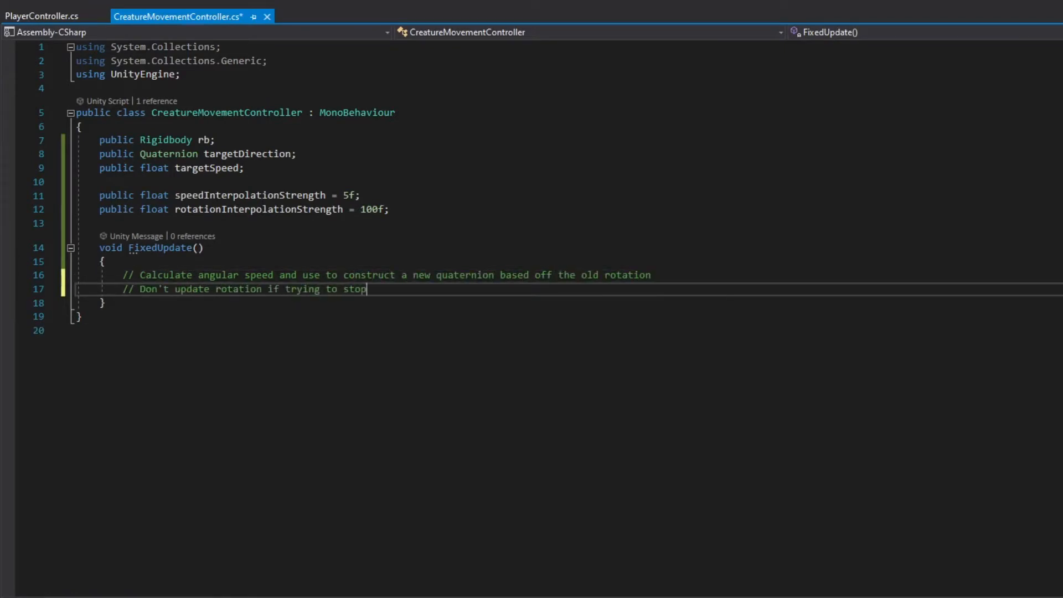
pyautogui.write('Quaternion ne')
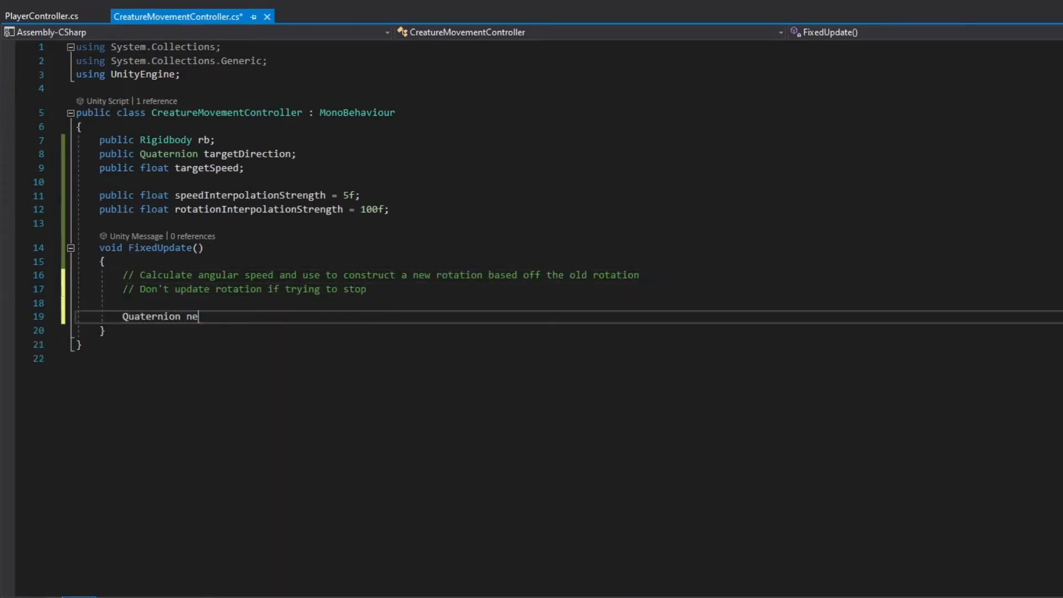
pyautogui.write('xtRotation;')
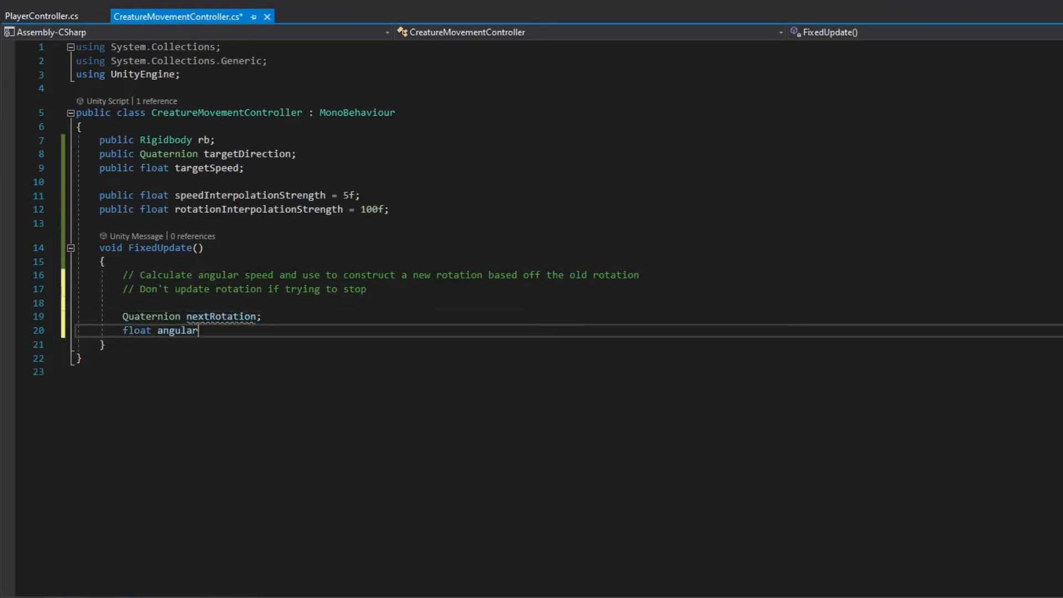
pyautogui.write('VelSpeed = rotationInterpolationStrength * Quaternion')
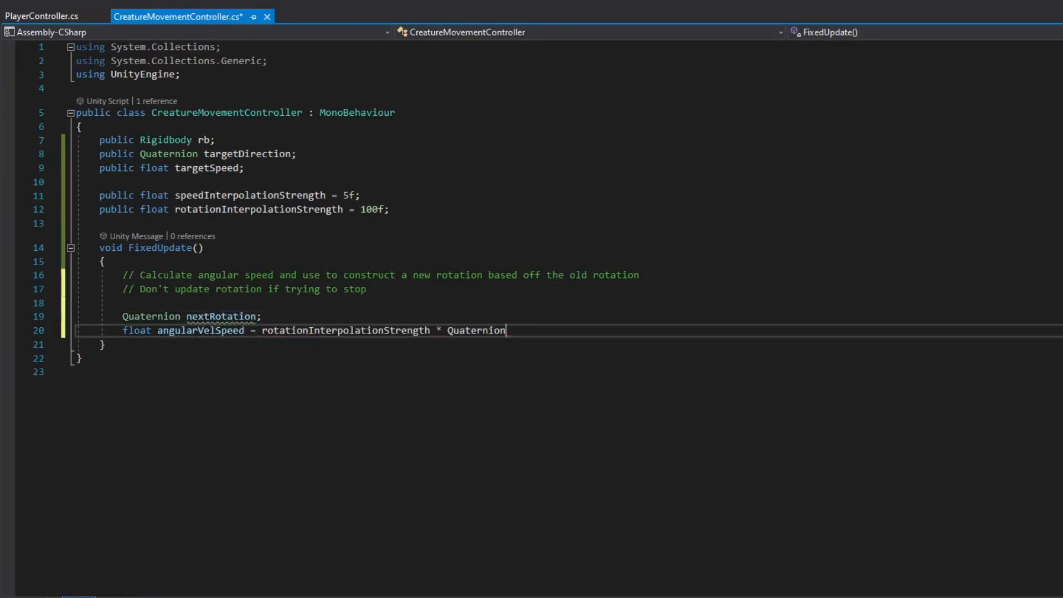
pyautogui.write('.Angle(rb.rotation)')
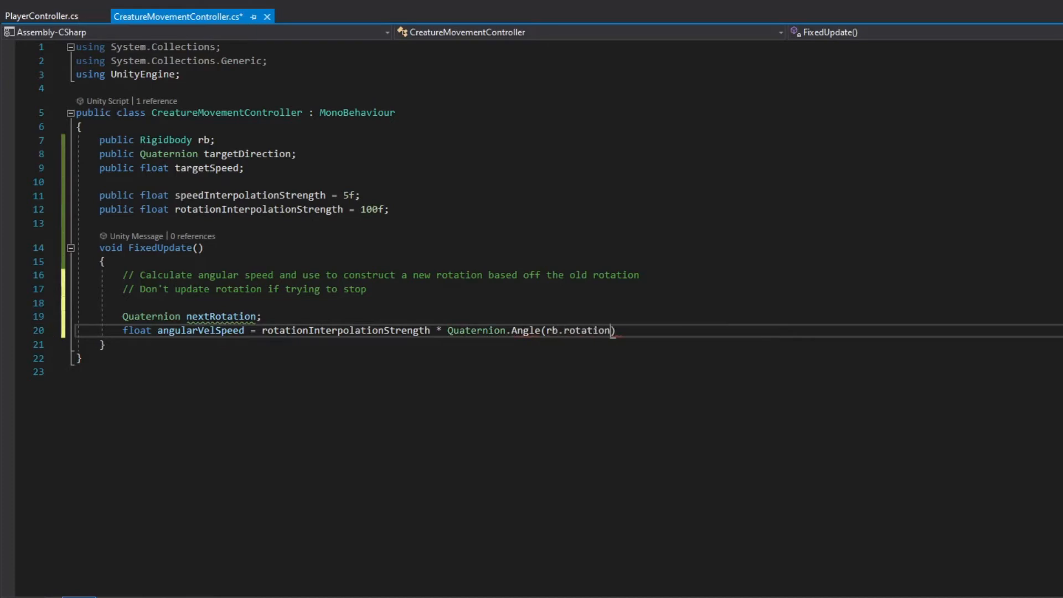
pyautogui.write(', targetDirection) / 180f *')
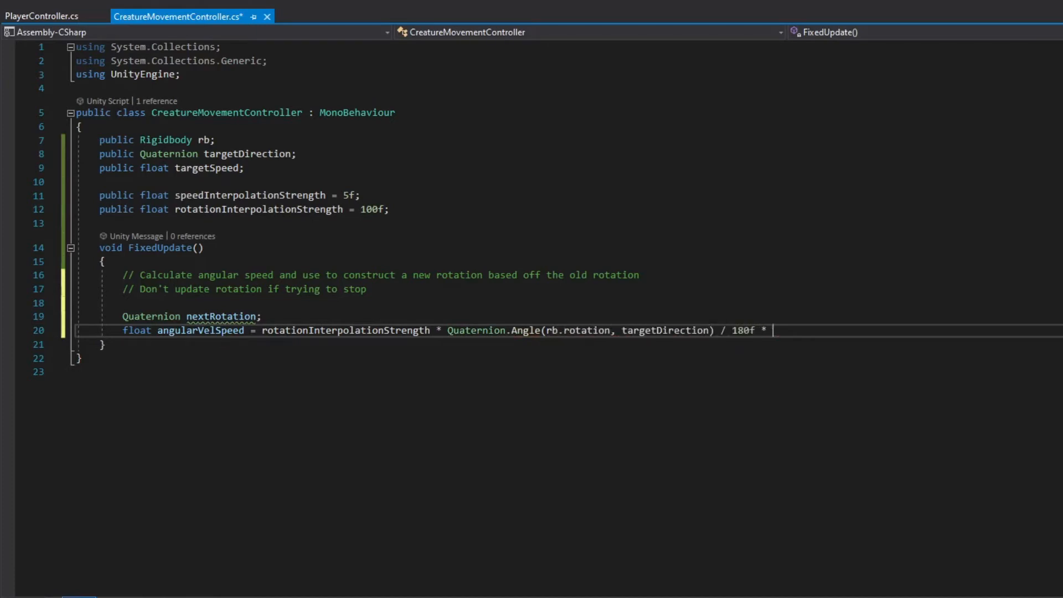
pyautogui.write('Time.fixedDeltaTime;')
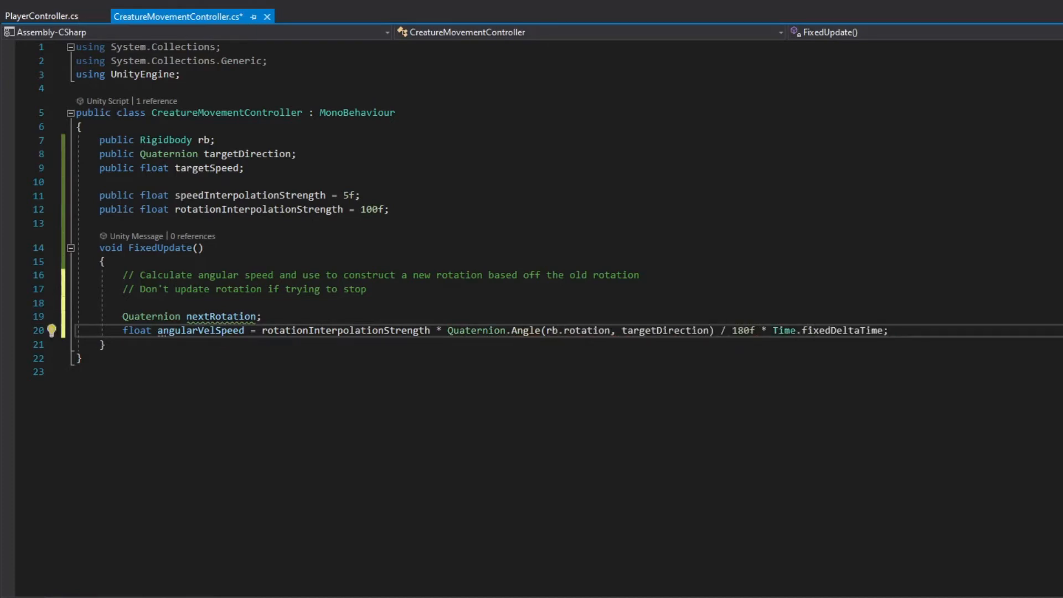
pyautogui.press('enter')
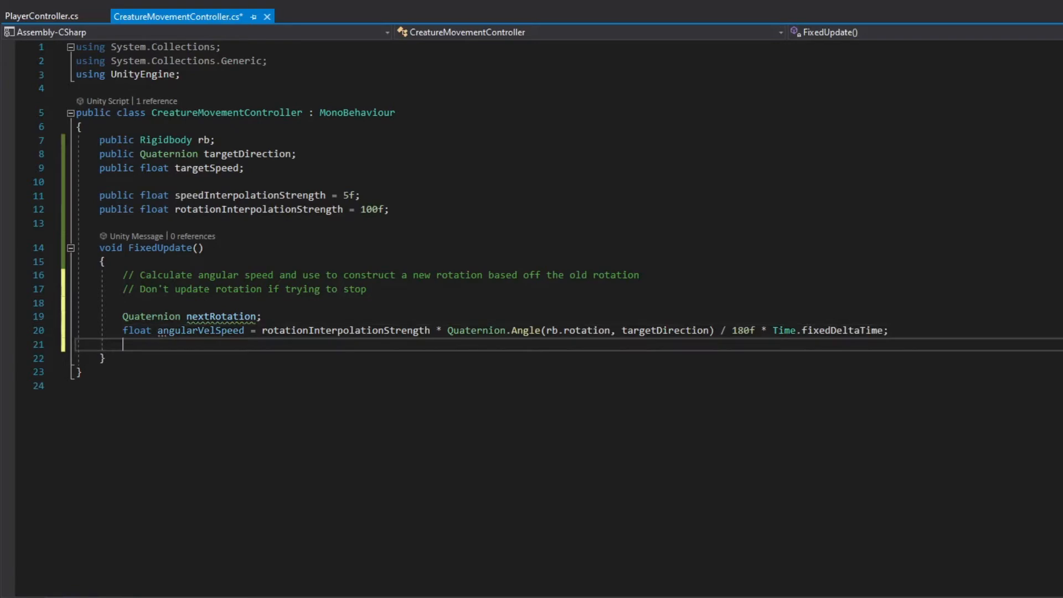
# Assign nextRotation with Quaternion.RotateTowards(rb.rotation, targetDirection, angularVelSpeed) and begin an if (Mathf condition
pyautogui.write('nextRotation = Quaternion.RotateTowards(rb.rotation,')
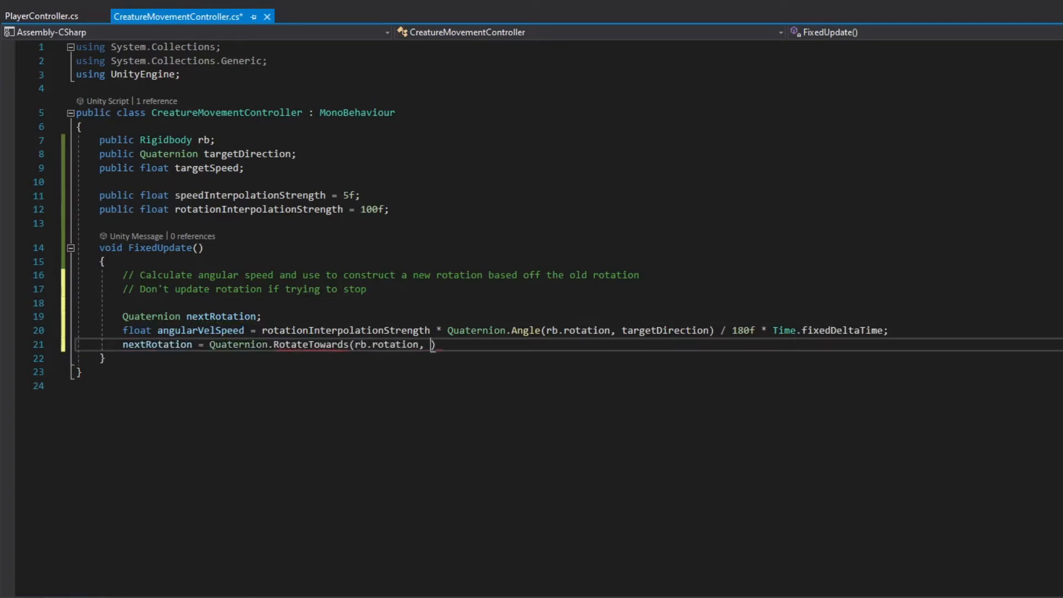
pyautogui.write('targetDirection, angularVelSpeed);')
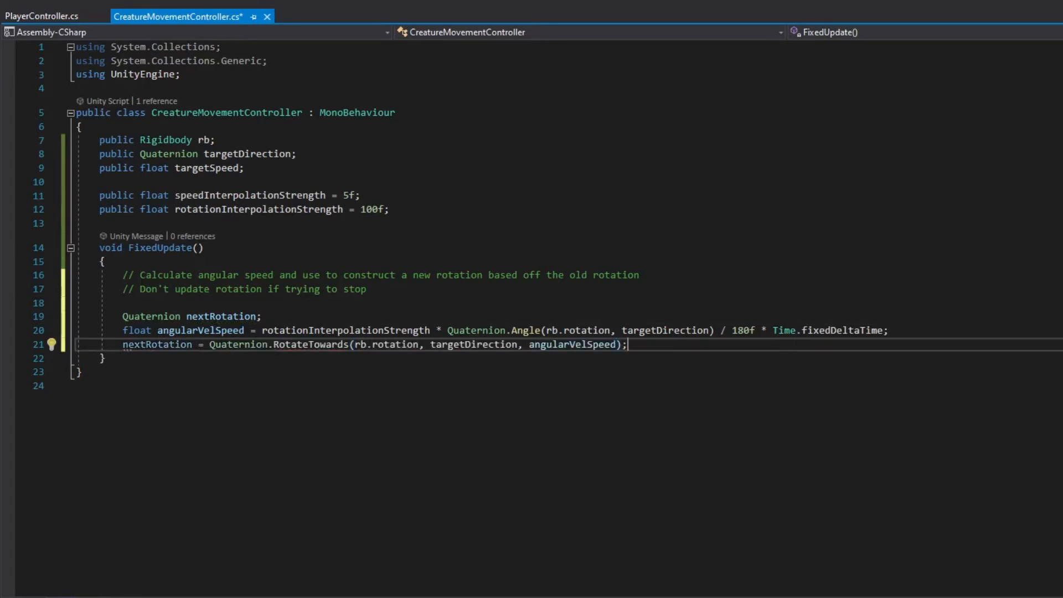
pyautogui.press('Enter')
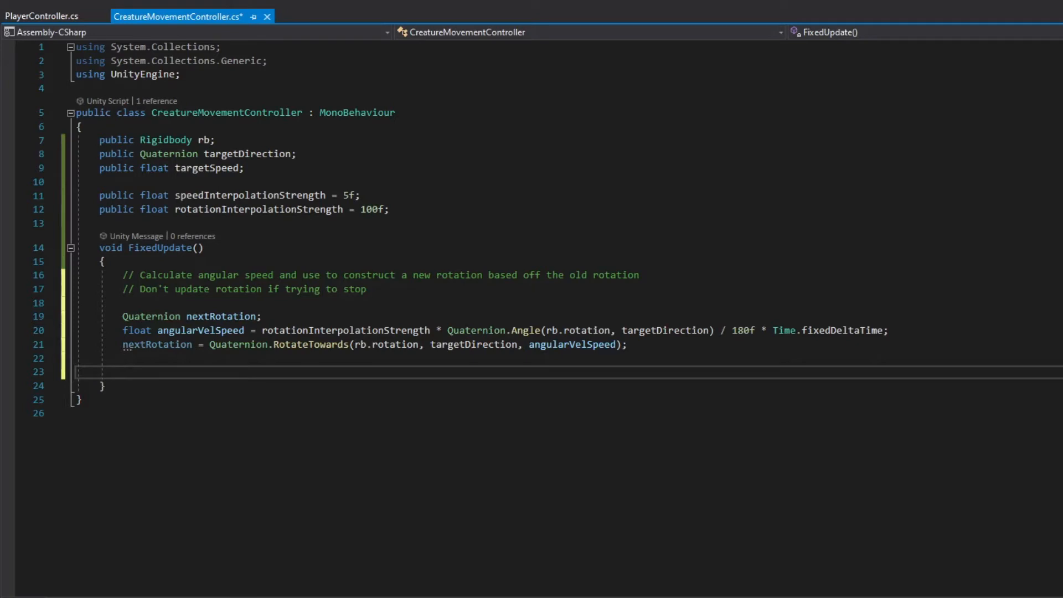
pyautogui.write('if (Mathf.Abs(targetSpeed) > 0.01')
pyautogui.write('nextRotation = rb.rotation;')
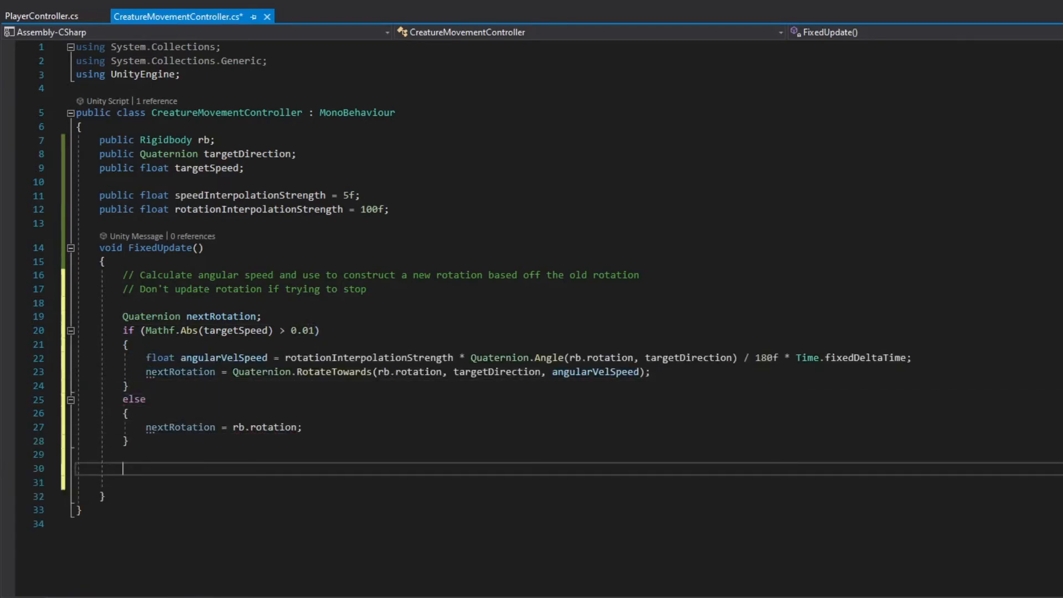
# Add an '// Apply the rotation' comment below the target-speed rotation check
pyautogui.write('// Apply')
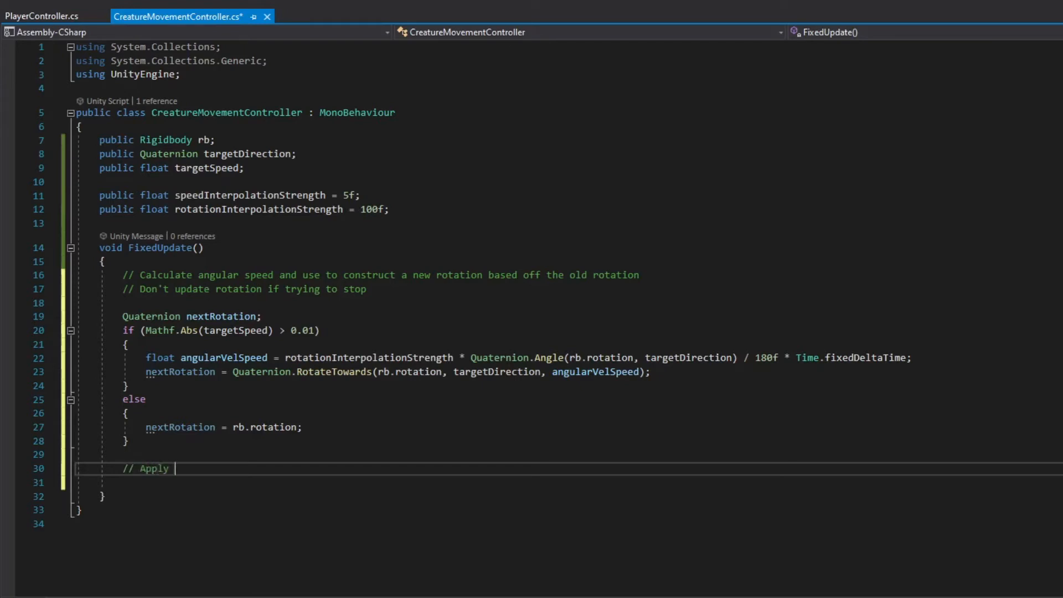
pyautogui.write('the rotation')
pyautogui.click(569, 482)
pyautogui.write('rb.rotation = nextRotation;')
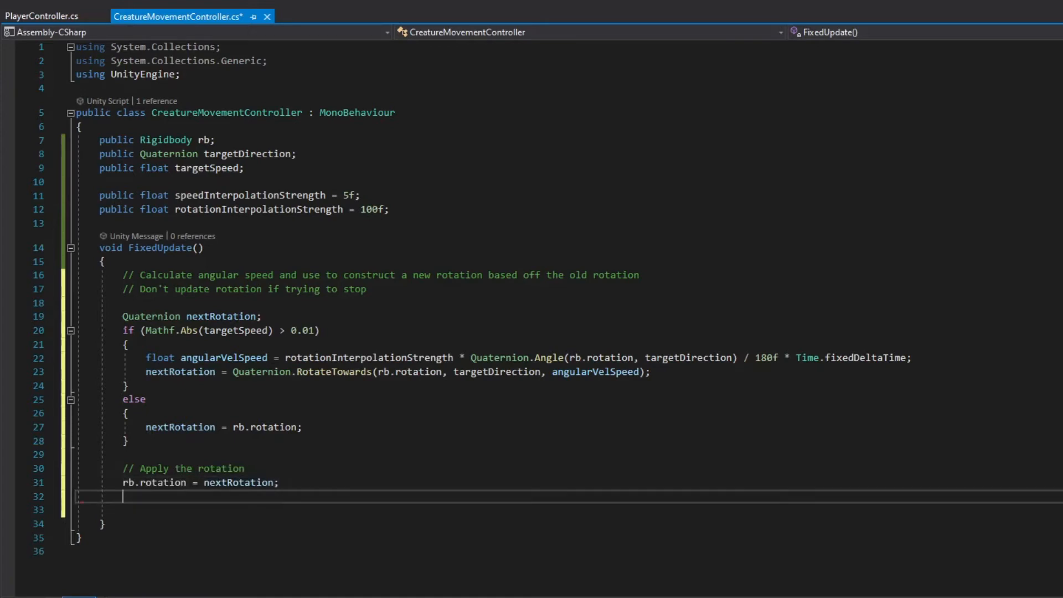
# Set rb.angularVelocity = Vector3.zero after applying the rotation and save the script
pyautogui.write('rb.angularDrag')
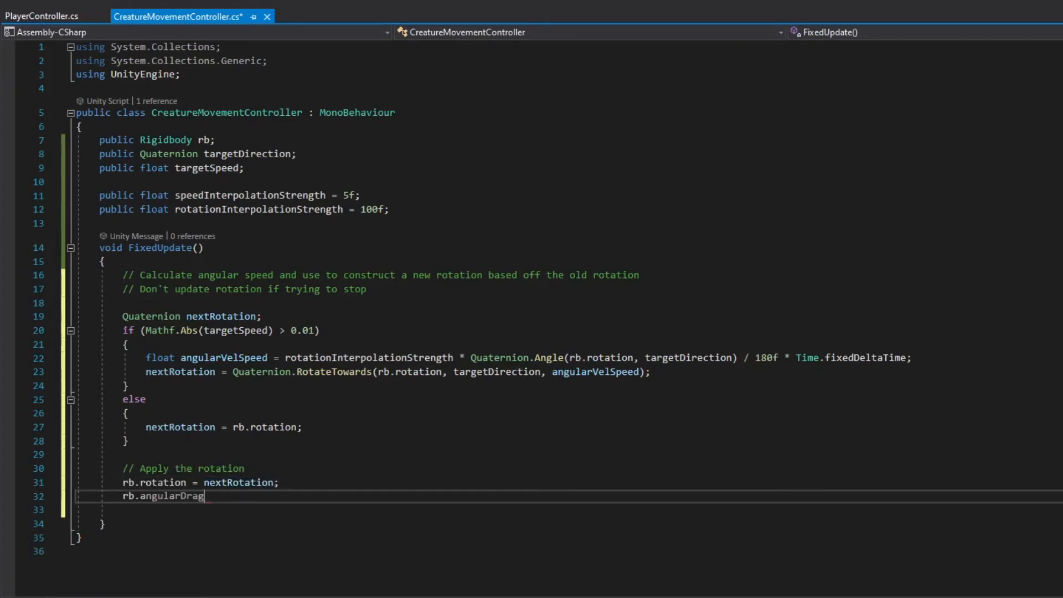
pyautogui.write('angularVelocity =')
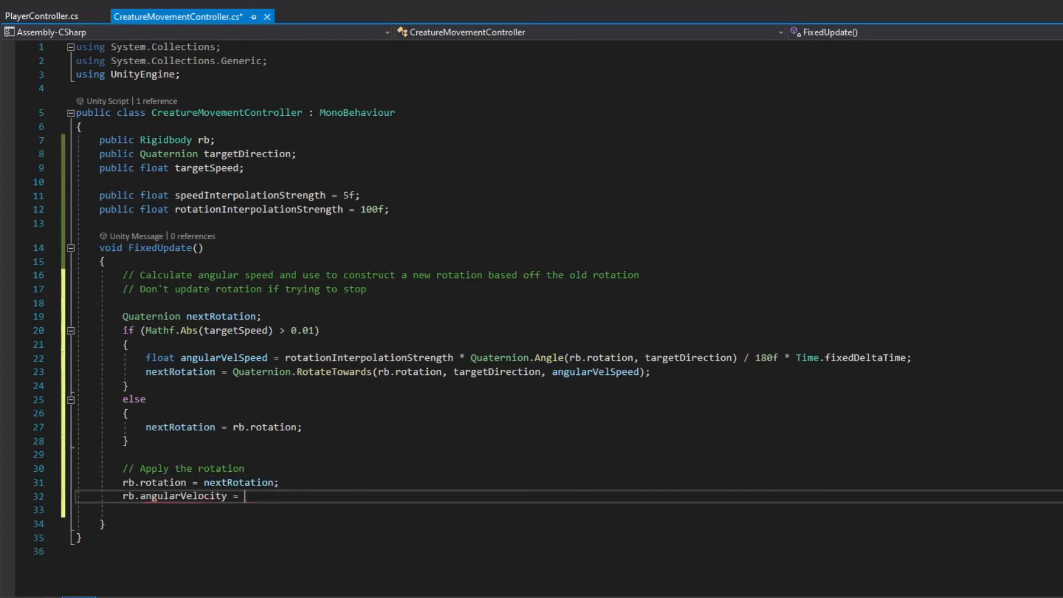
pyautogui.write('Vector3.zero;')
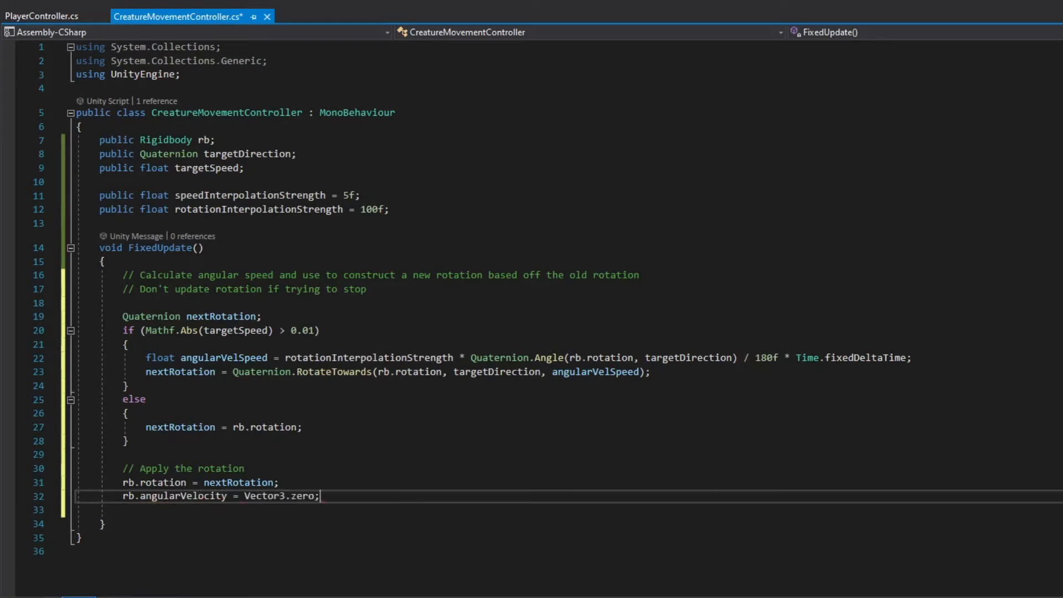
pyautogui.press('ctrl+s')
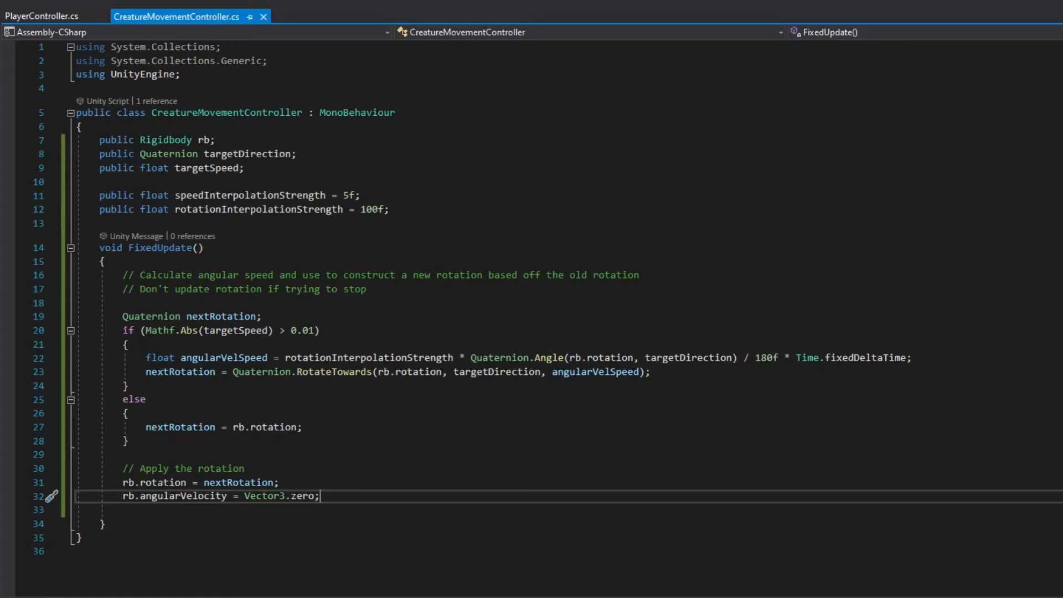
# Add the '// Speed and velocity controller' and '// Update velocity in the direction of the next rotation' comments
pyautogui.write('// Speed and velocity controller')
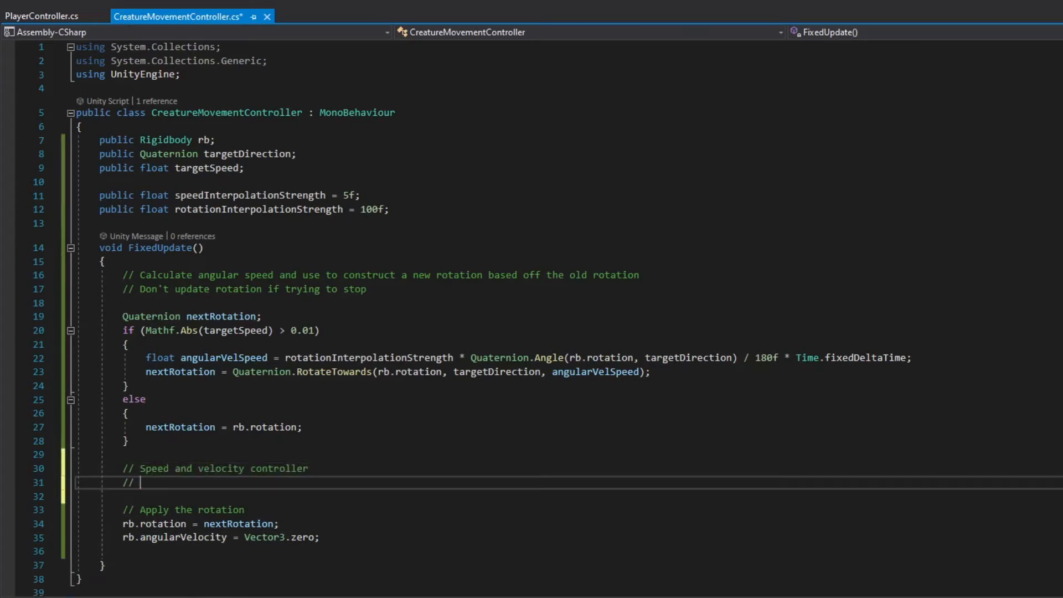
pyautogui.write('Update velocity in')
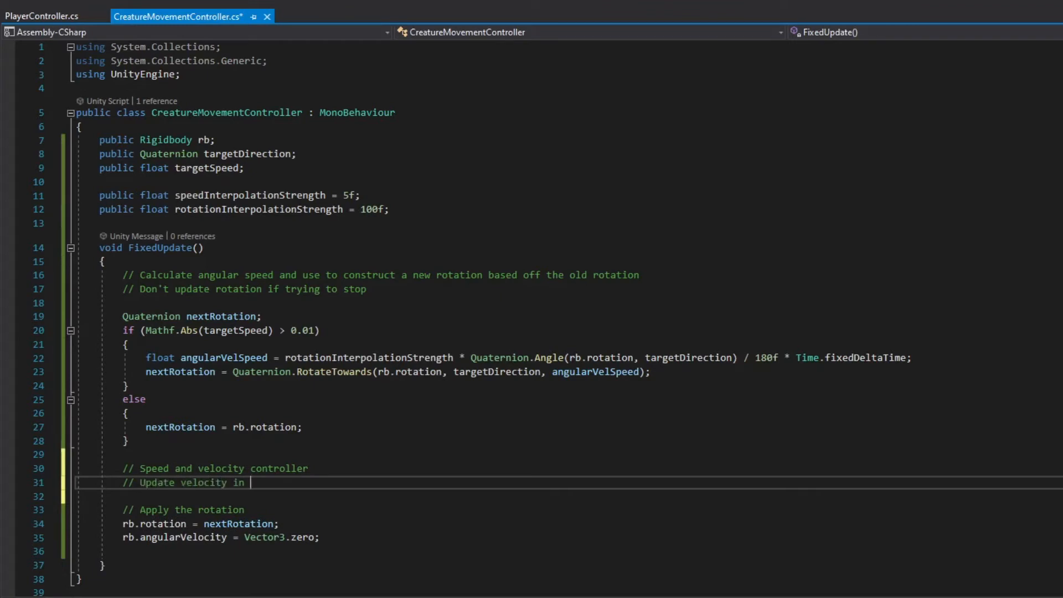
pyautogui.write('the direction of the next rotation')
pyautogui.write('Vector3 v')
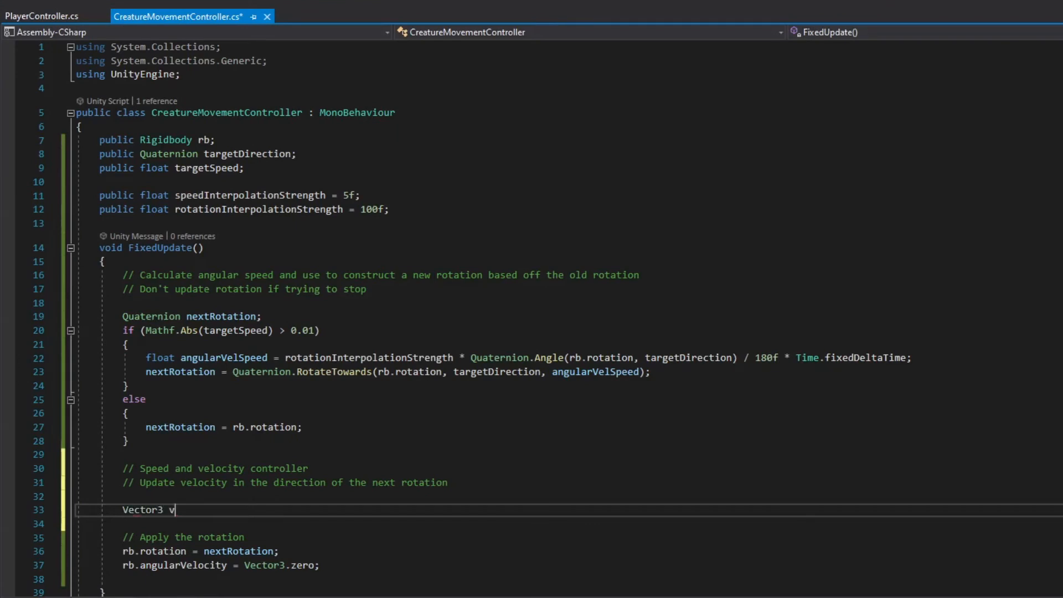
# Compute velocityInDirection by projecting onto rb.rotation * Vector3.forward and speedError as targetSpeed minus its magnitude
pyautogui.write('elocityInDirection = Vector3.Project(rb.velocity,')
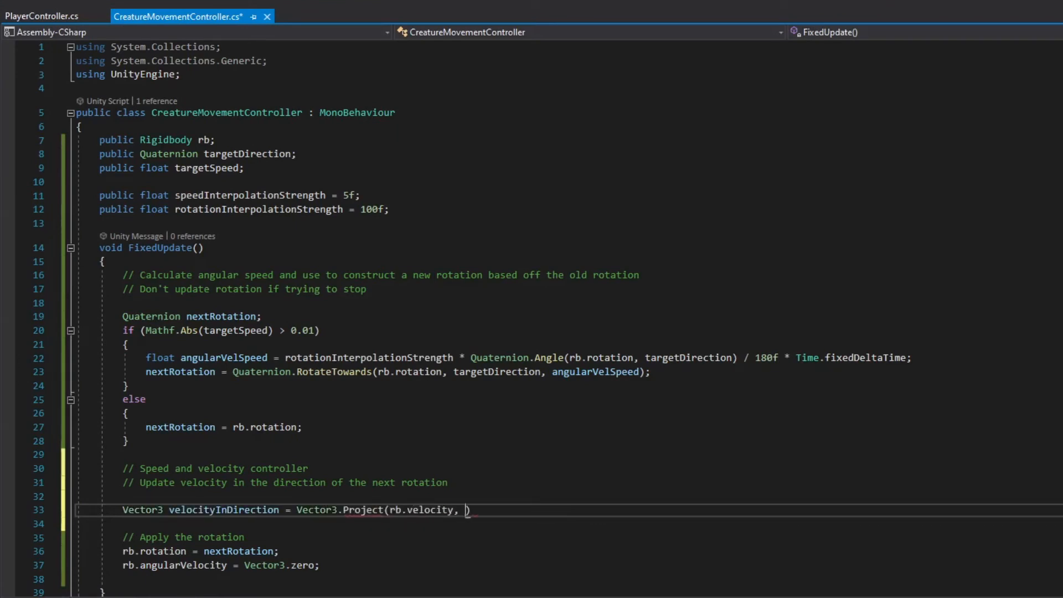
pyautogui.write('rb.rotation * V')
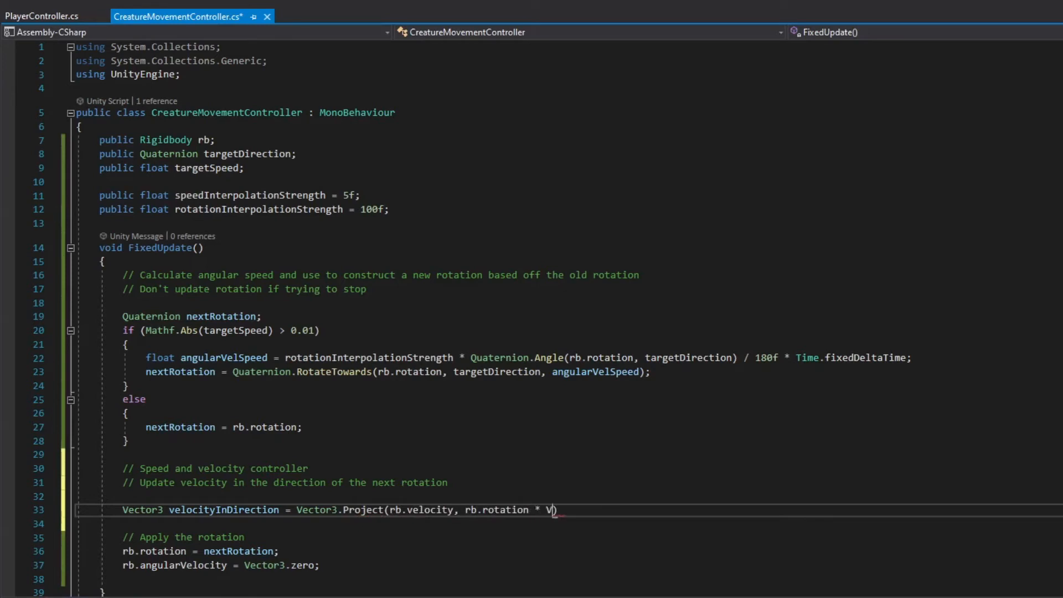
pyautogui.write('ector3.forward);')
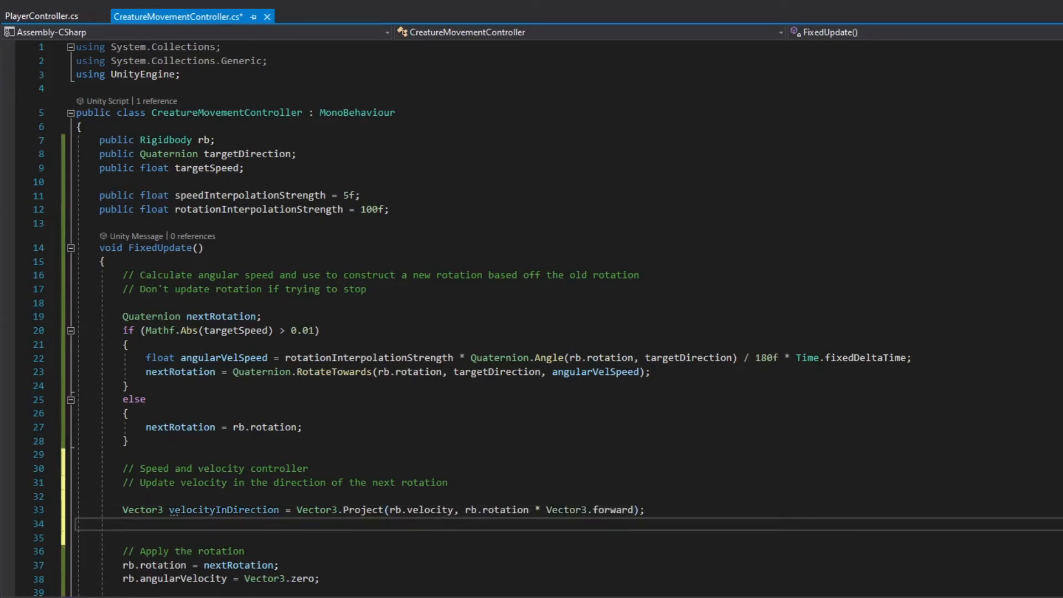
pyautogui.write('float speedError')
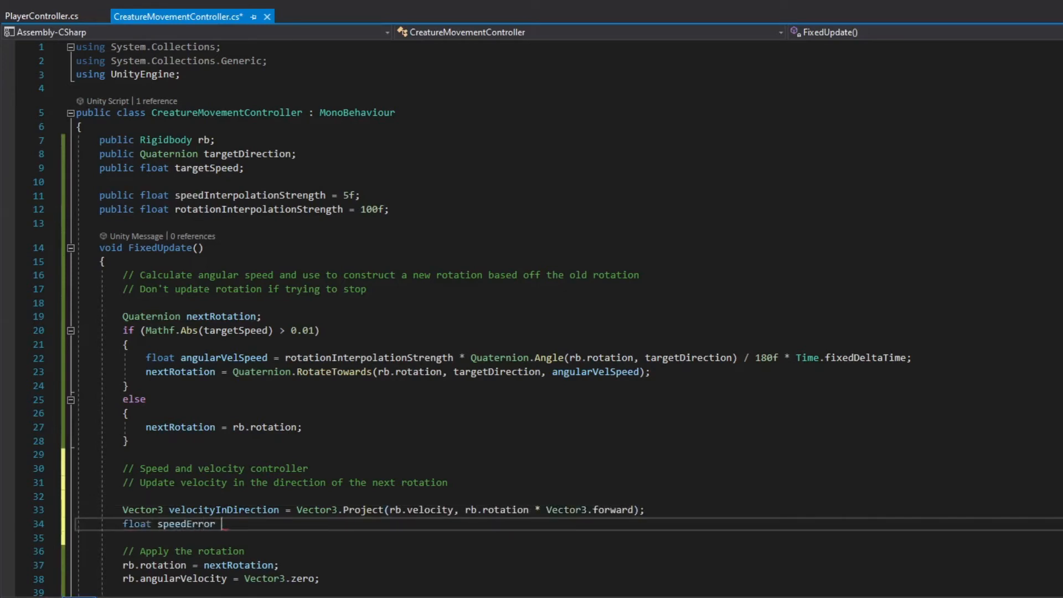
pyautogui.write('= (targetSpeed)')
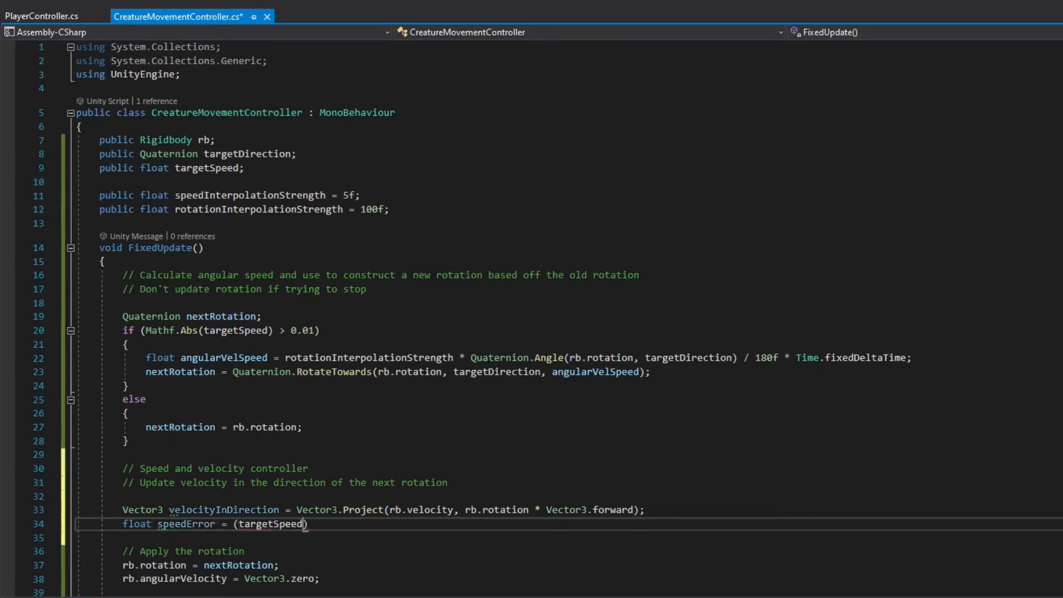
pyautogui.write('- velocityInDirection.m')
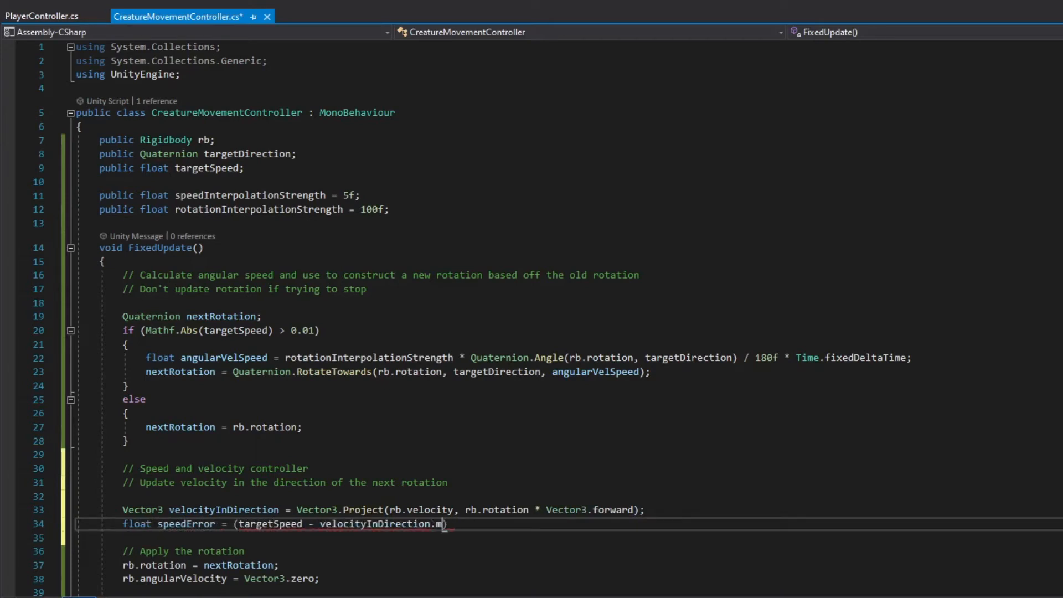
pyautogui.write('agnitude);')
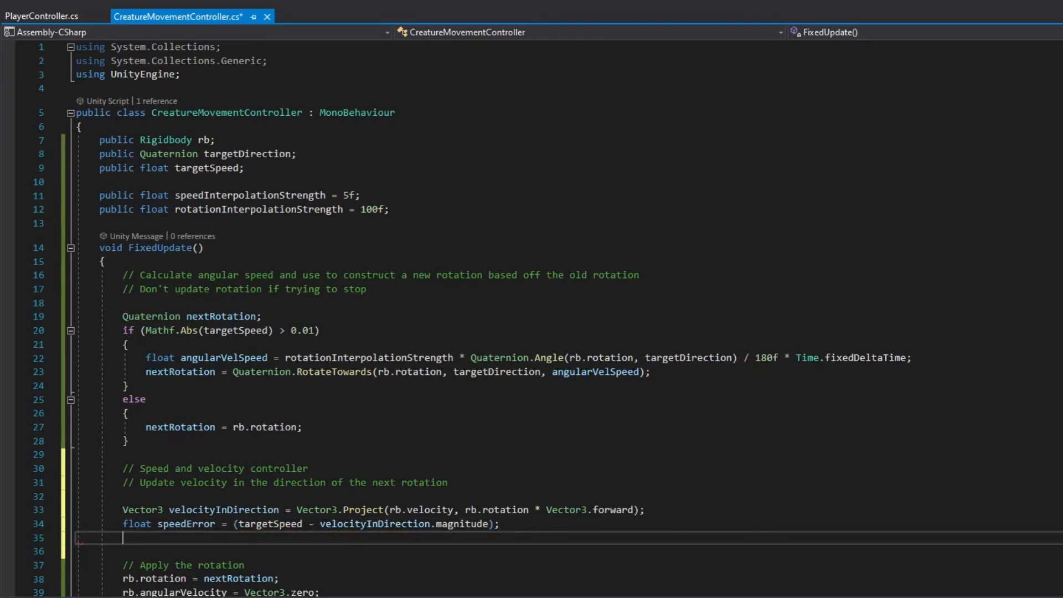
# Compute accUpdate = speedError * speedInterpolationStrength * Time.fixedDeltaTime
pyautogui.write('float accUpdate')
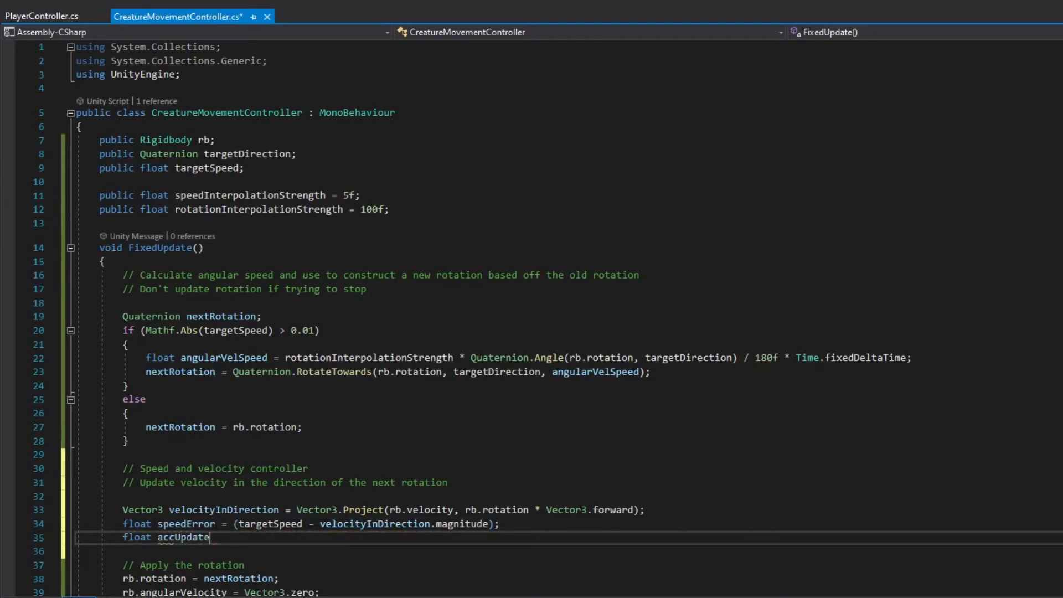
pyautogui.write('= speedError * speedI')
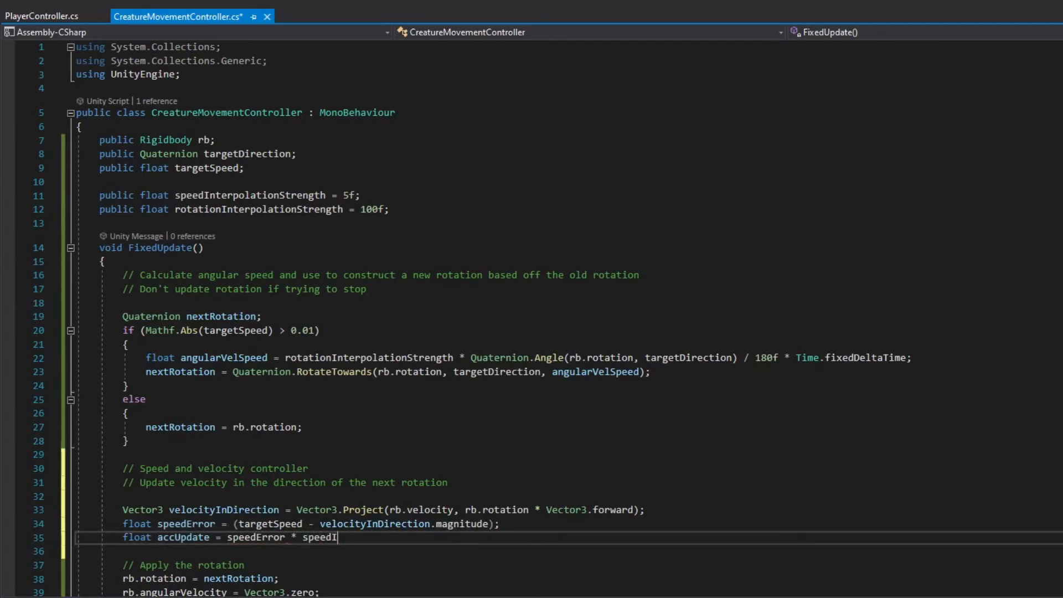
pyautogui.write('nterpolationStrength * Time.fixedDeltaTime;')
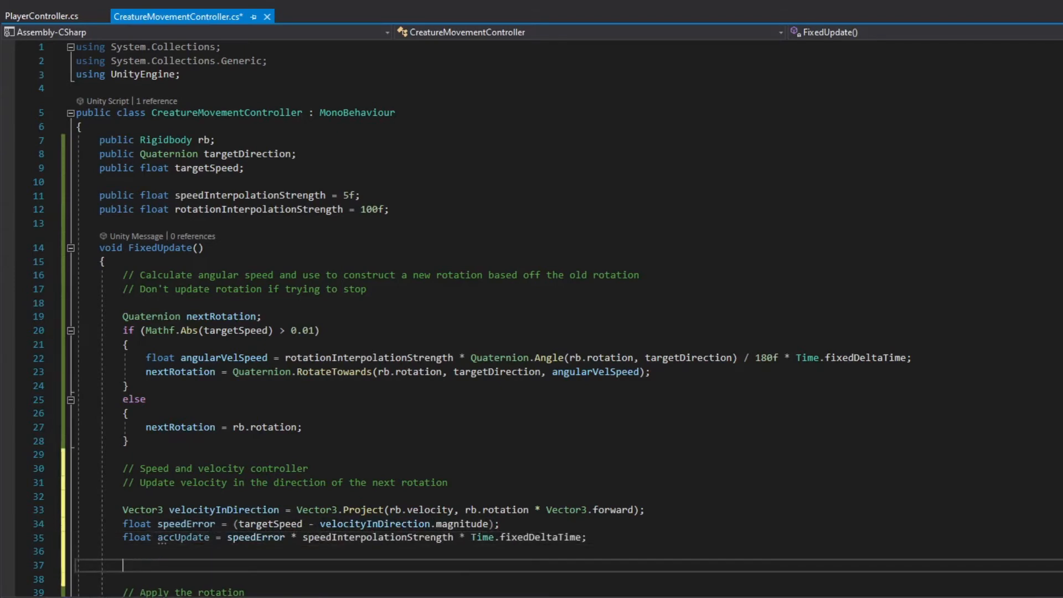
pyautogui.scroll(-3)
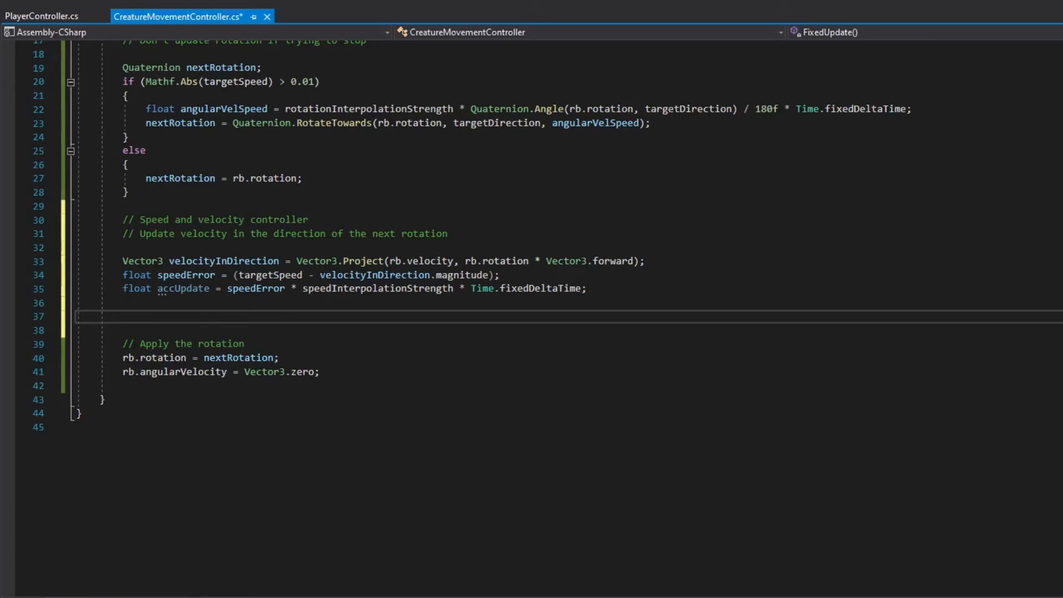
# Build velocityUpdate as -velocityInDirection plus nextRotation's forward scaled by the current magnitude plus accUpdate
pyautogui.write('Vector3')
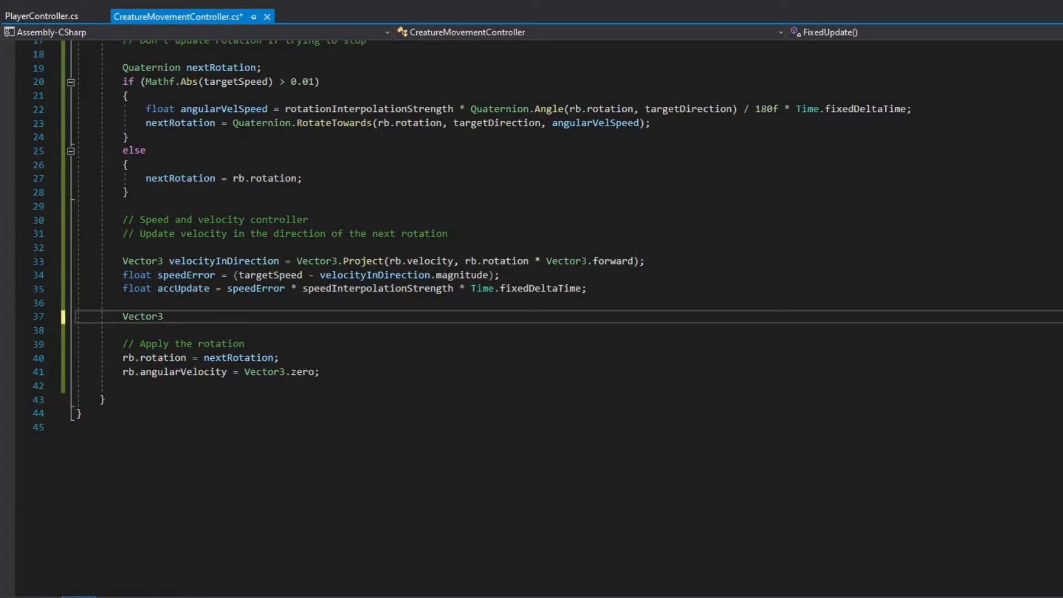
pyautogui.write('velocityUpdate = -')
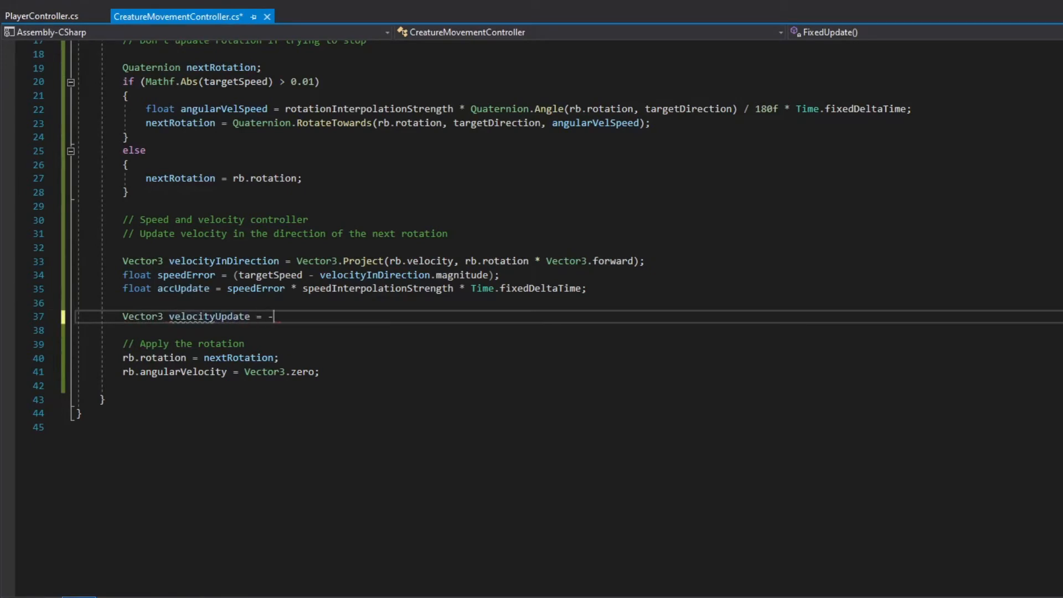
pyautogui.write('velocityInDirection;')
pyautogui.write('velocityUpdate += (nextRotation * ')
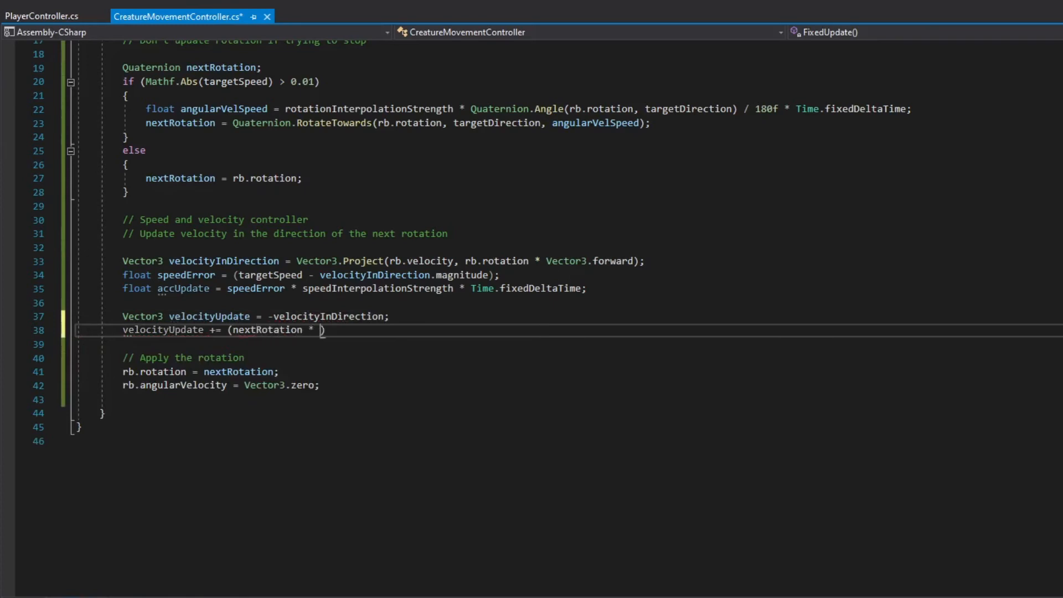
pyautogui.write('Vector3.forward) * ()')
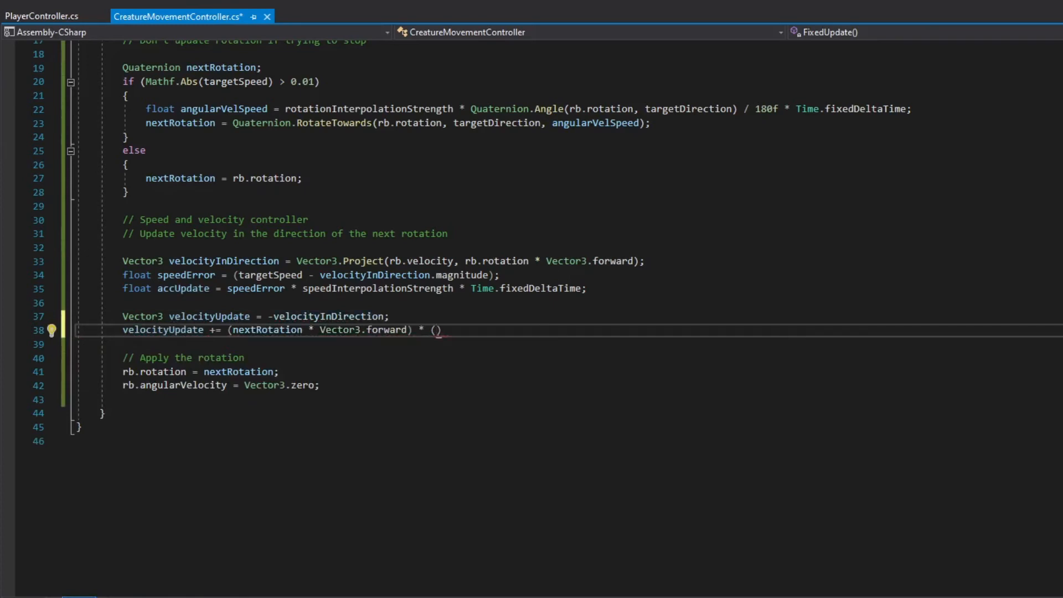
pyautogui.write('velocityInDirection.magnitude + accUpdate')
pyautogui.click(569, 343)
pyautogui.write('rb.')
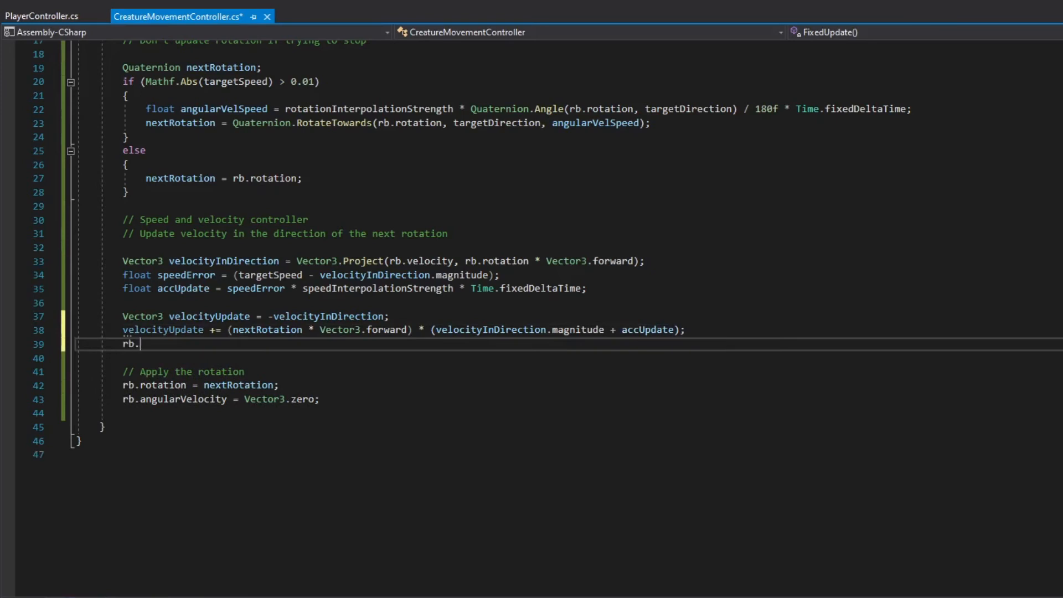
# Apply velocityUpdate to the rigidbody with rb.AddForce(velocityUpdate, ForceMode.VelocityChange)
pyautogui.write('AddForce()')
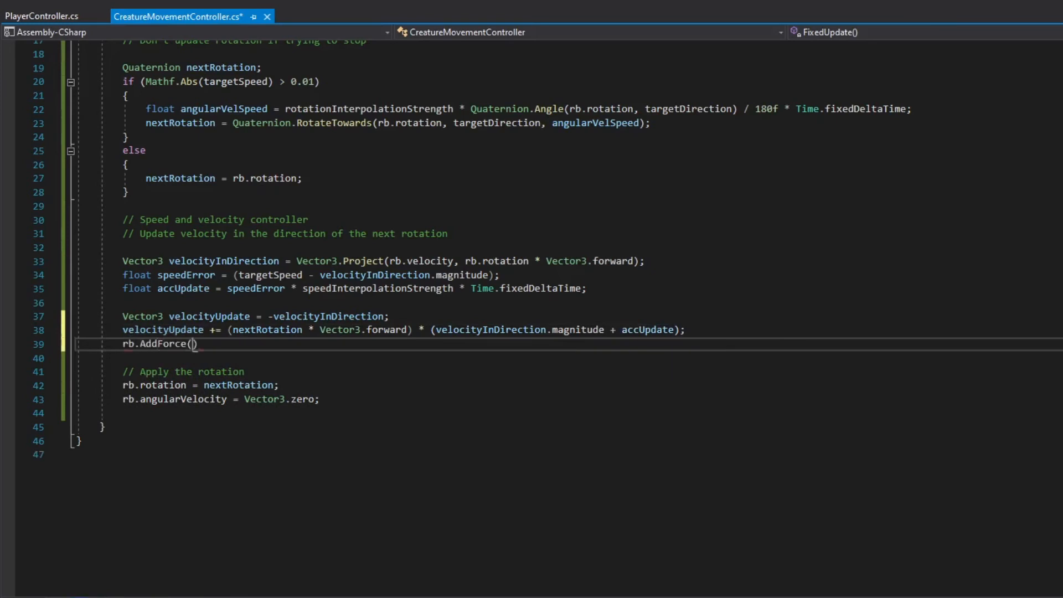
pyautogui.write('velocityUpdate')
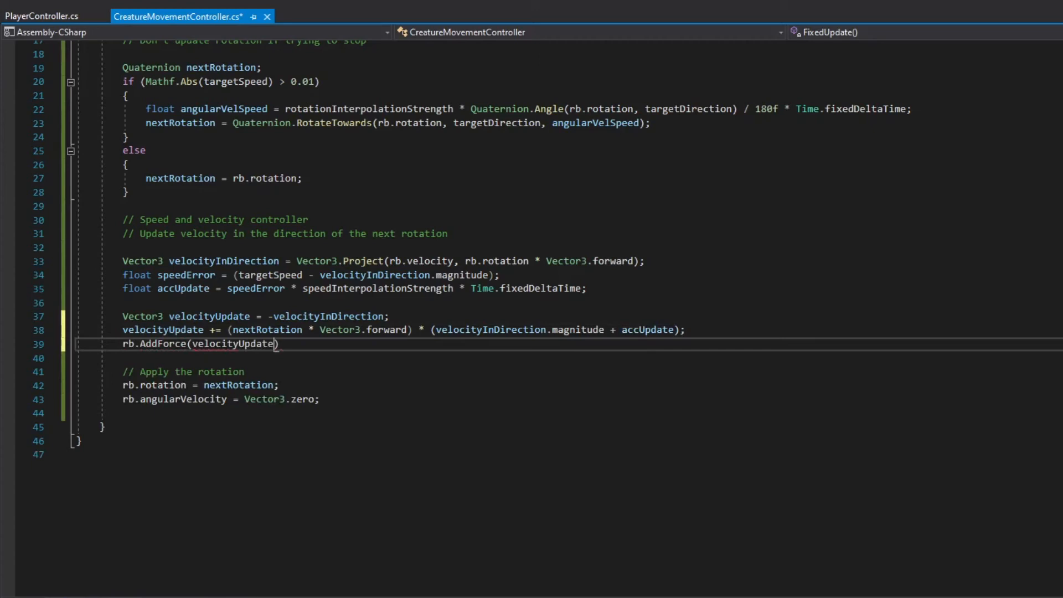
pyautogui.write(', ForceMode.')
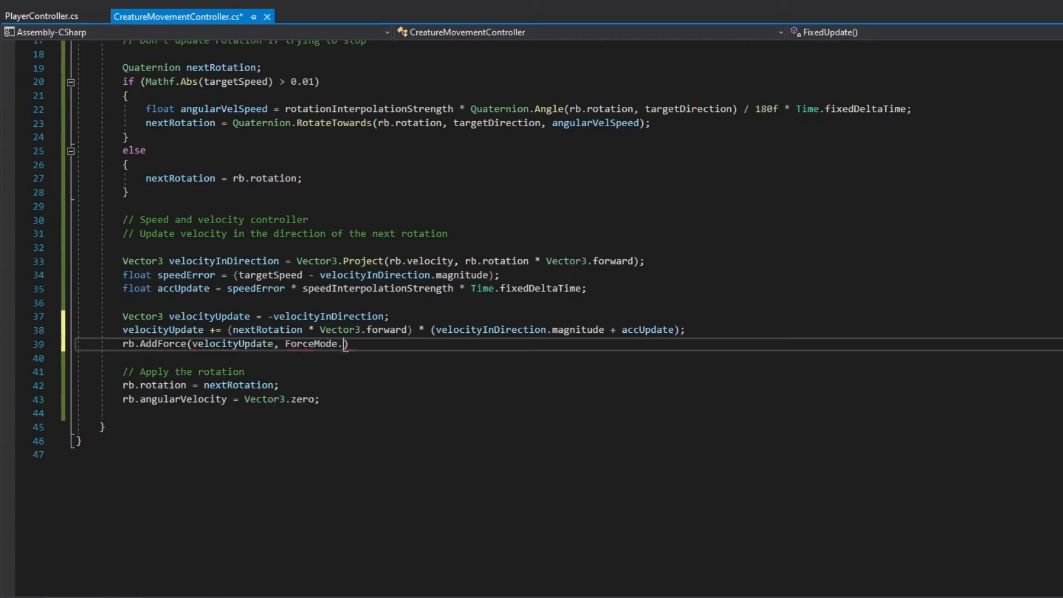
pyautogui.write('VelocityChange);')
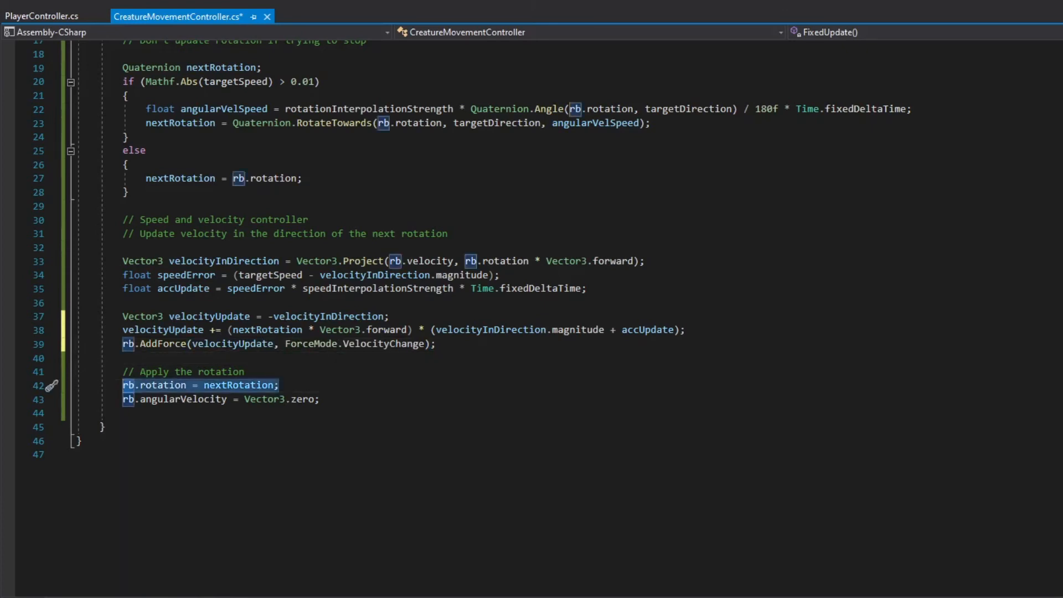
# Replace the direct rb.rotation assignment with rb.MoveRotation(nextRotation)
pyautogui.write('rb.Move')
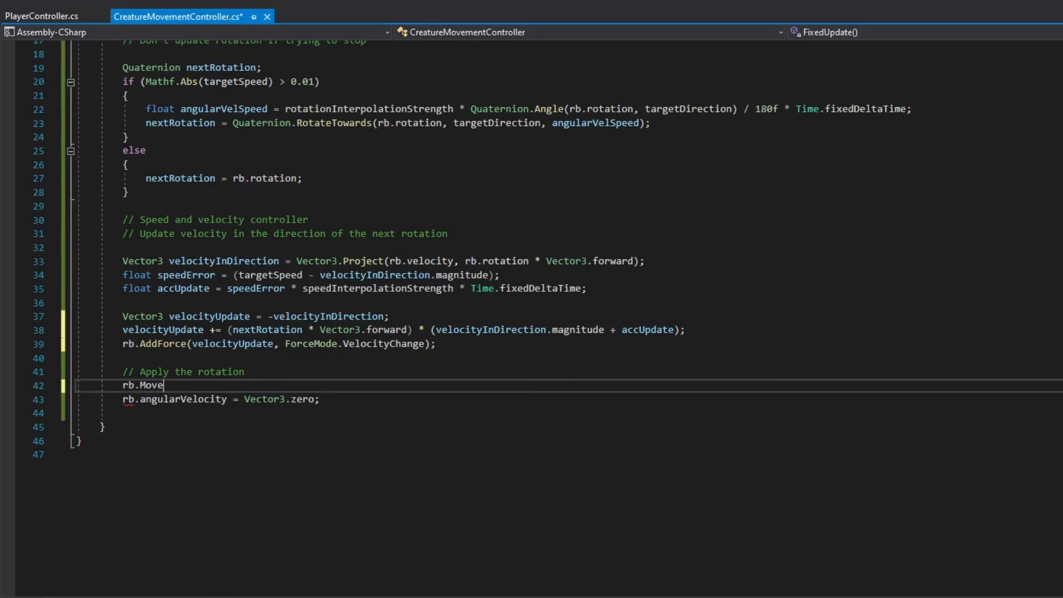
pyautogui.write('Rotation(nextRotation);')
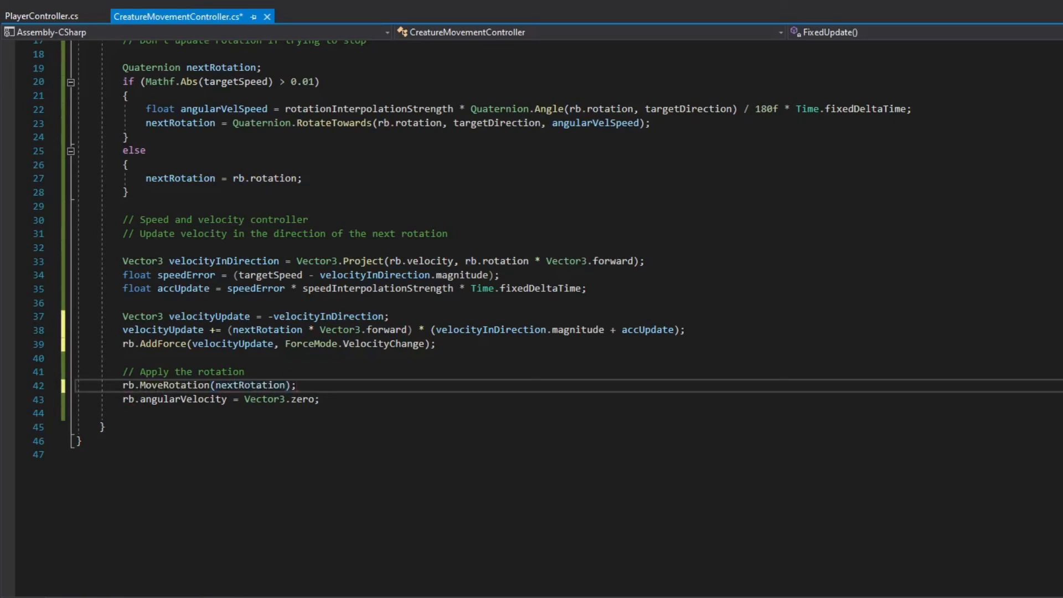